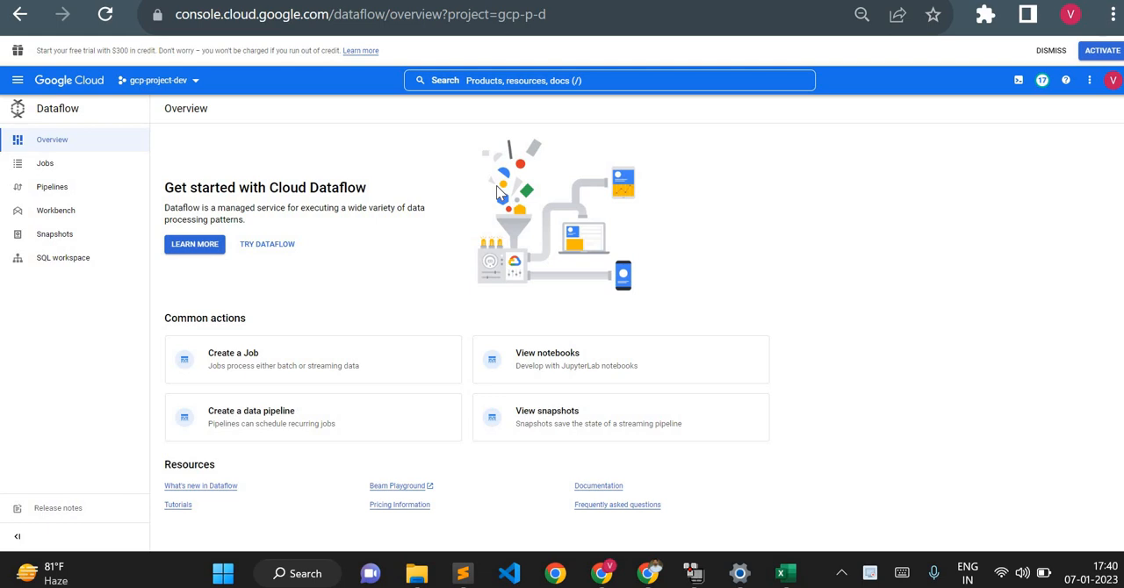
mouse_move(349, 257)
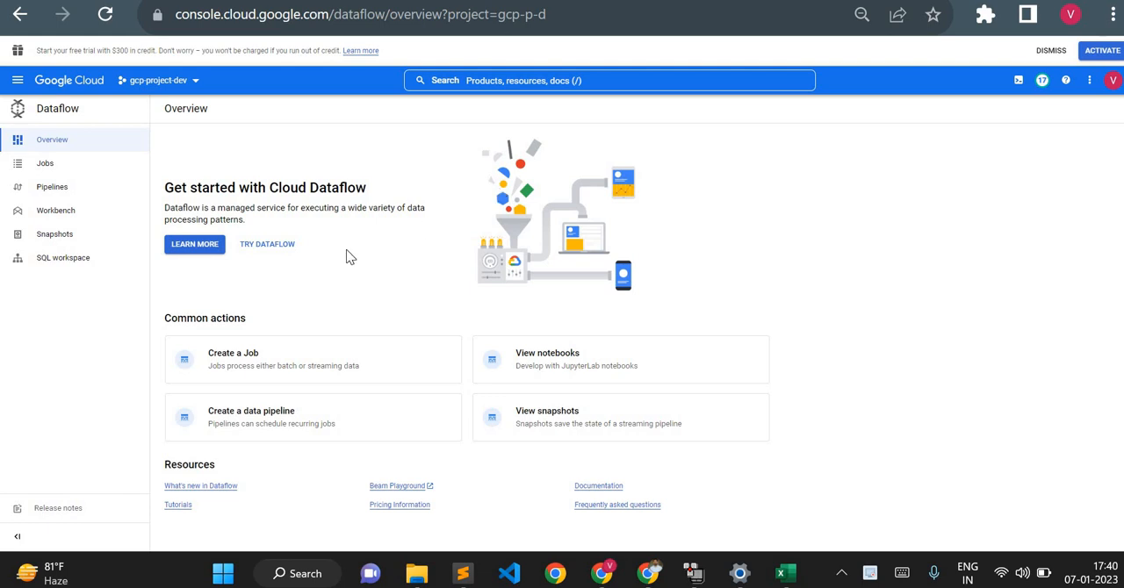
mouse_move(244, 355)
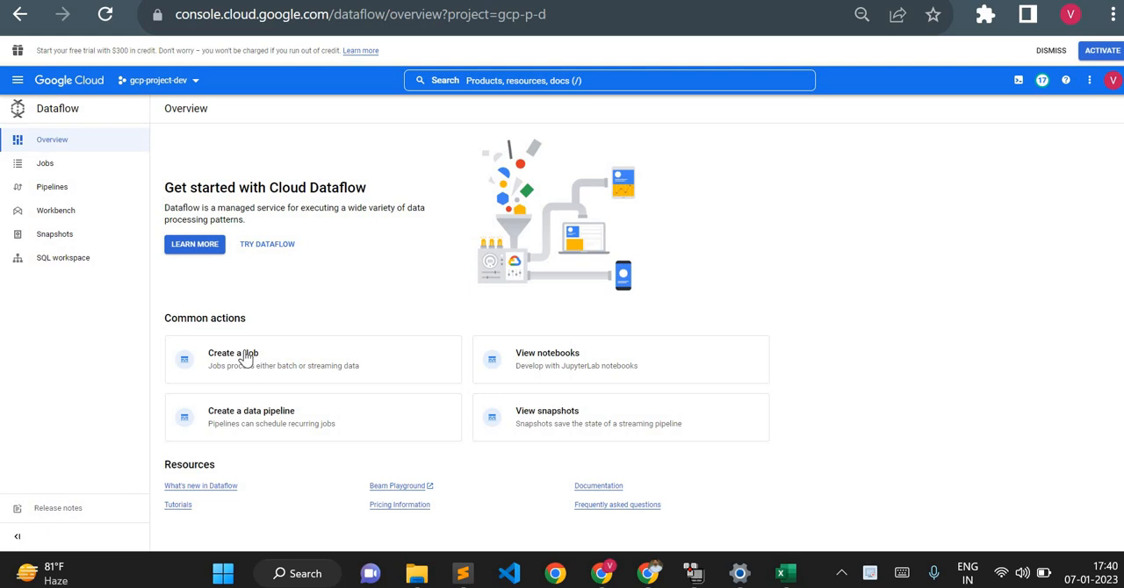
- Start a new Dataflow job from the Overview page's 'Create a Job' action
click(232, 359)
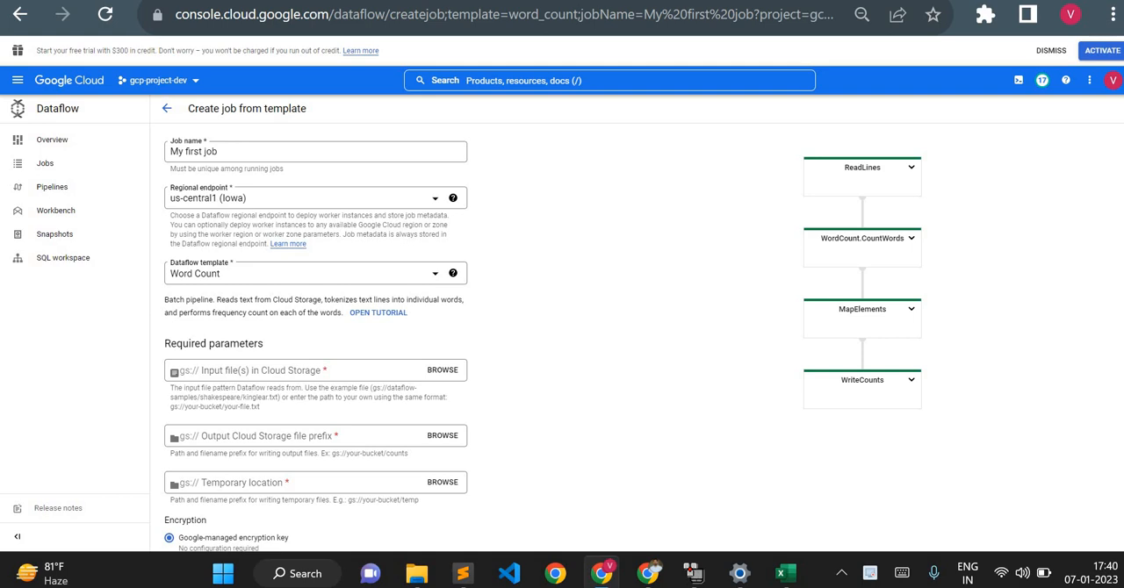
mouse_move(547, 224)
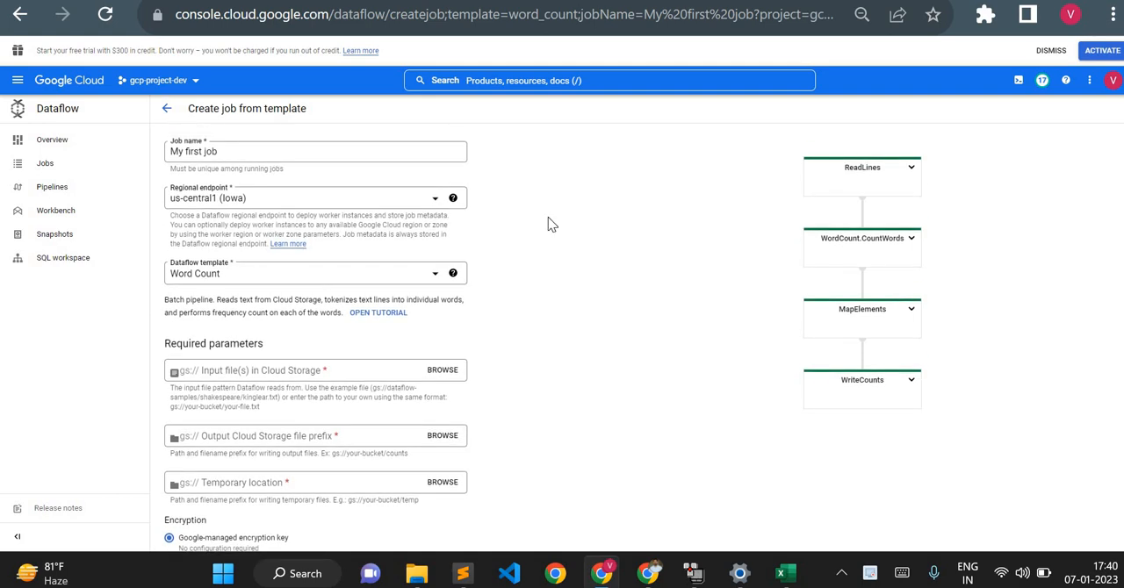
- Choose the 'Bulk Compress Files on Cloud Storage' template from the Utilities group
click(313, 274)
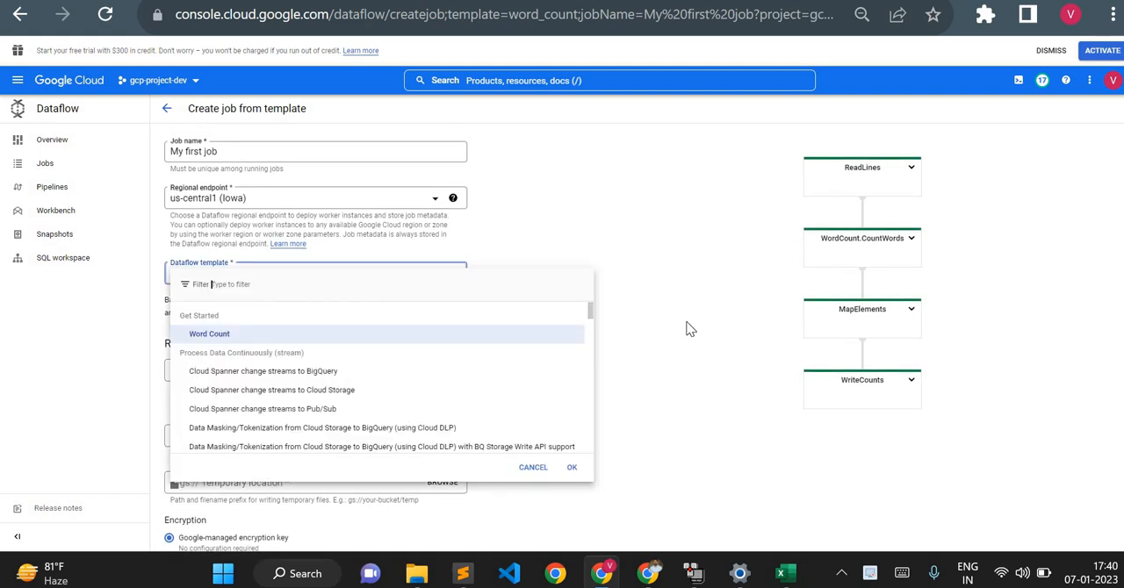
scroll(down, 3)
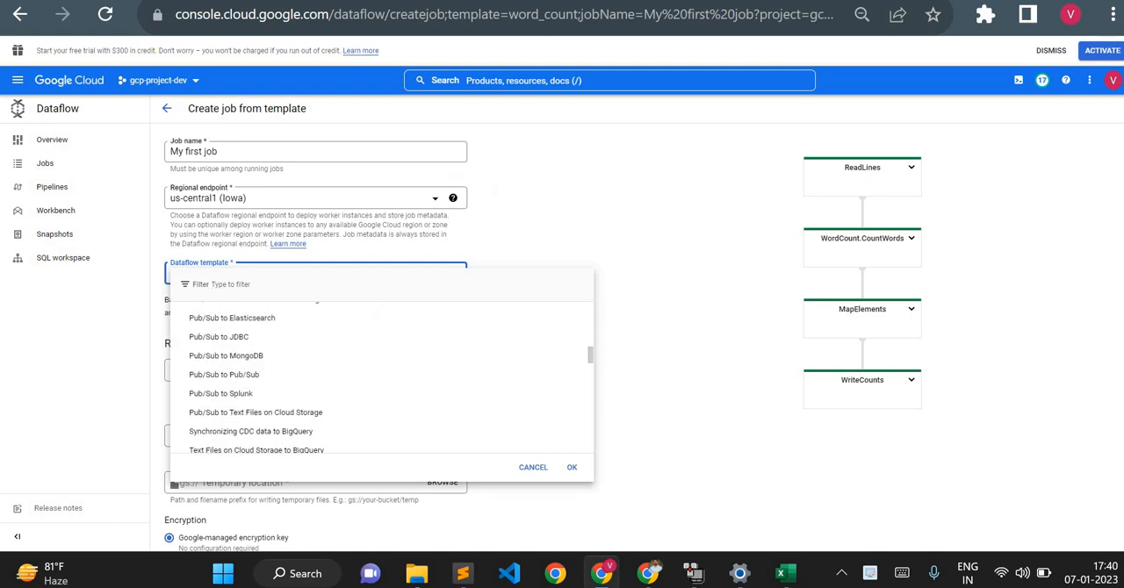
scroll(down, 3)
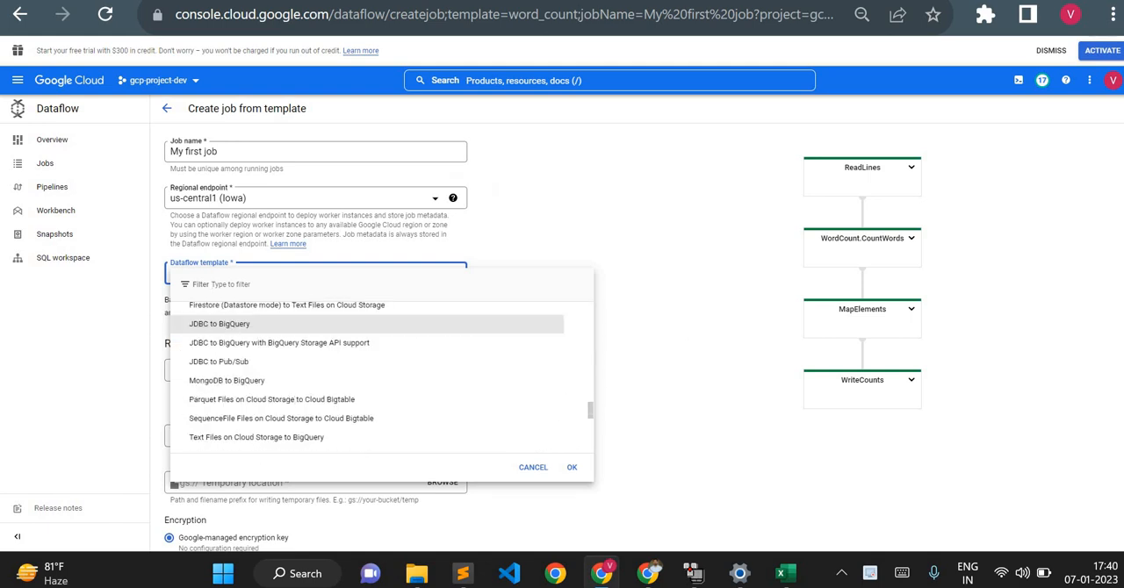
scroll(down, 3)
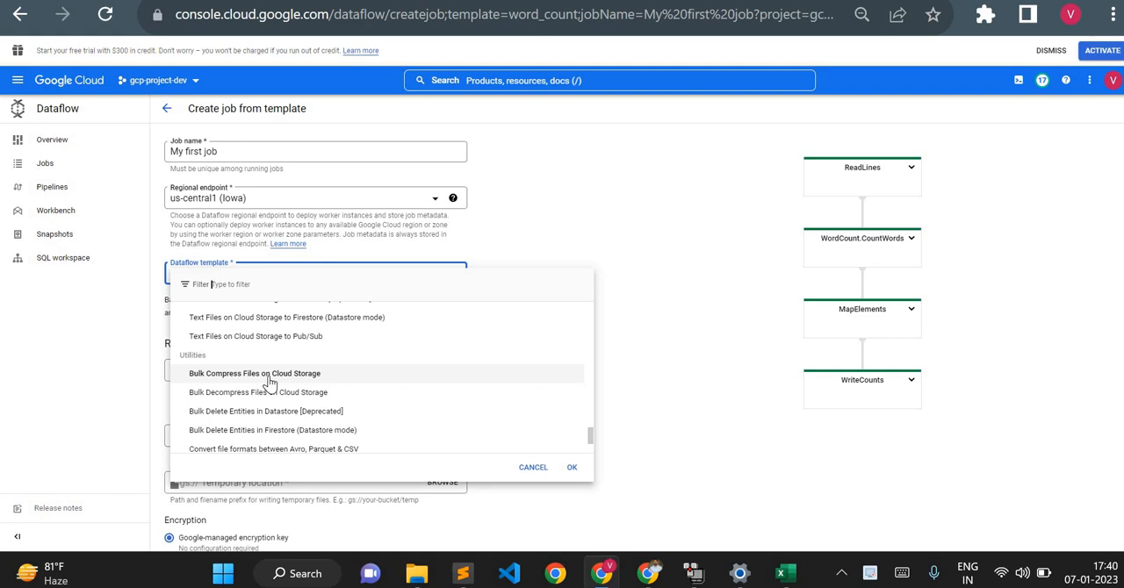
click(253, 374)
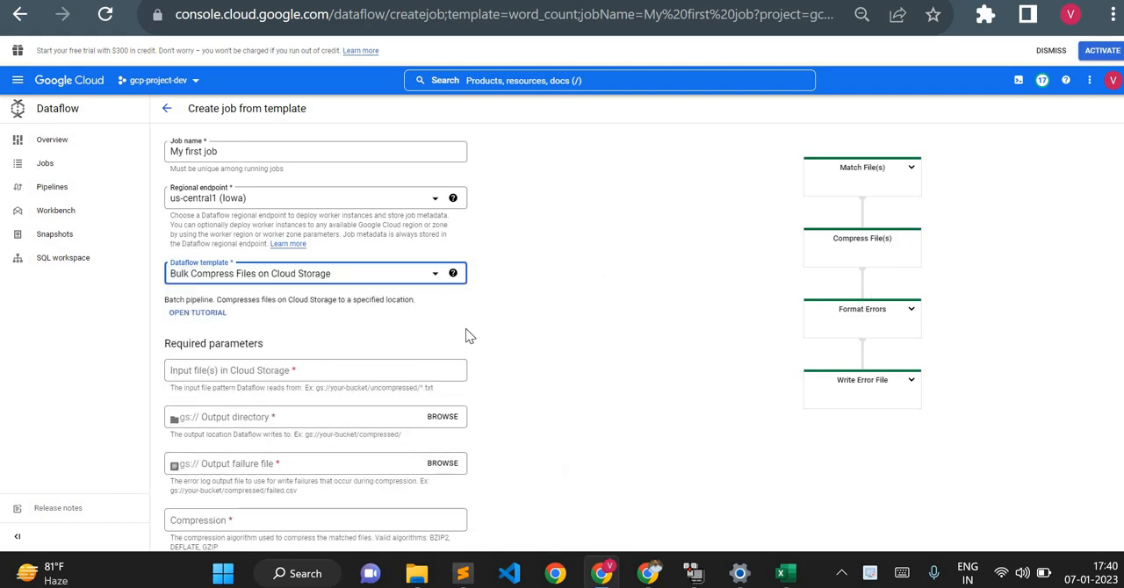
mouse_move(387, 151)
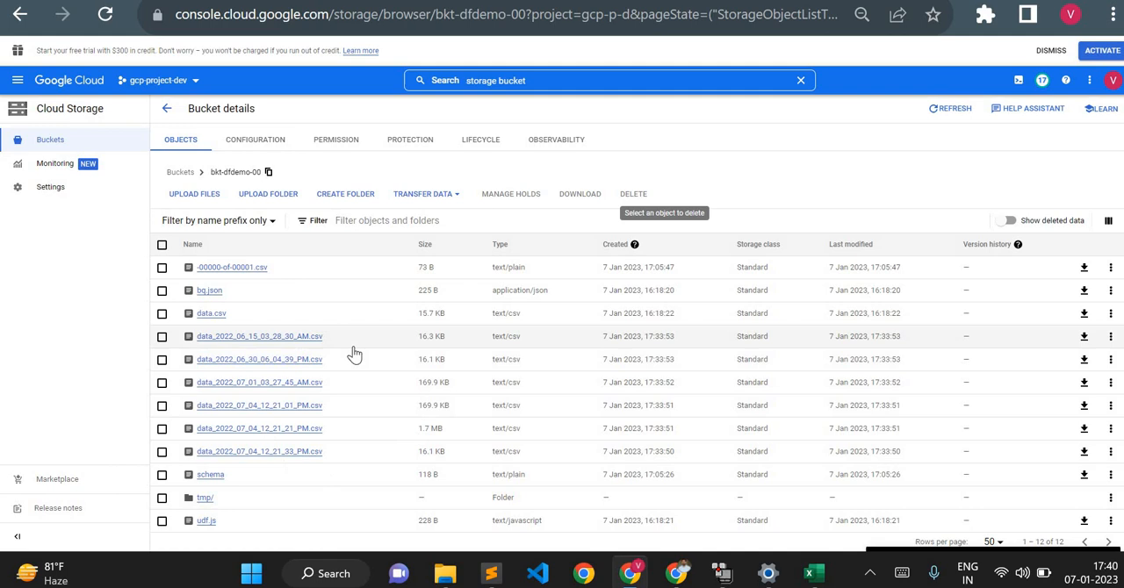
mouse_move(652, 415)
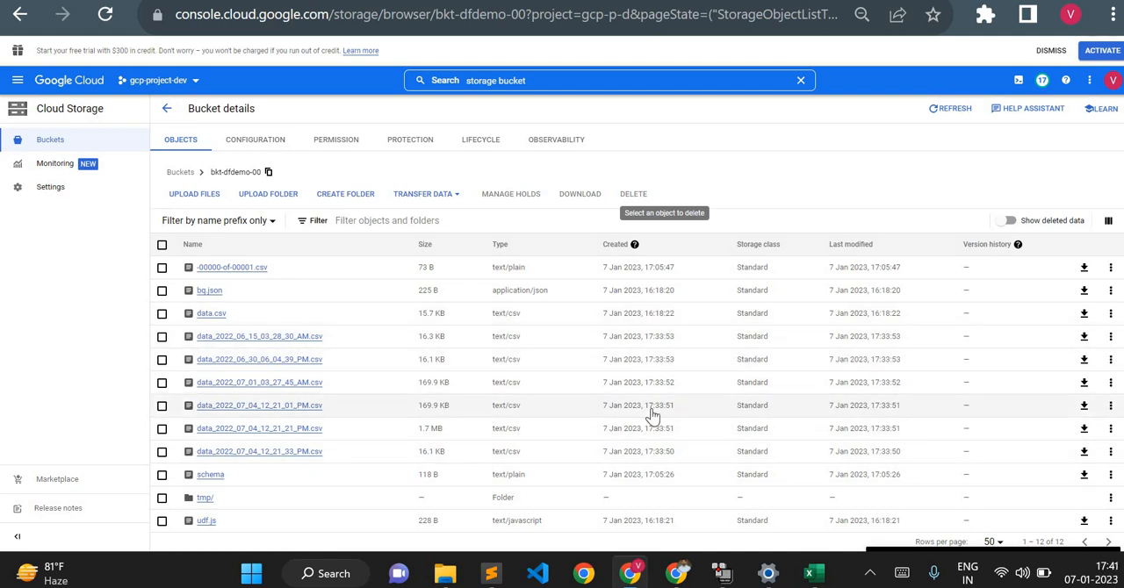
mouse_move(203, 442)
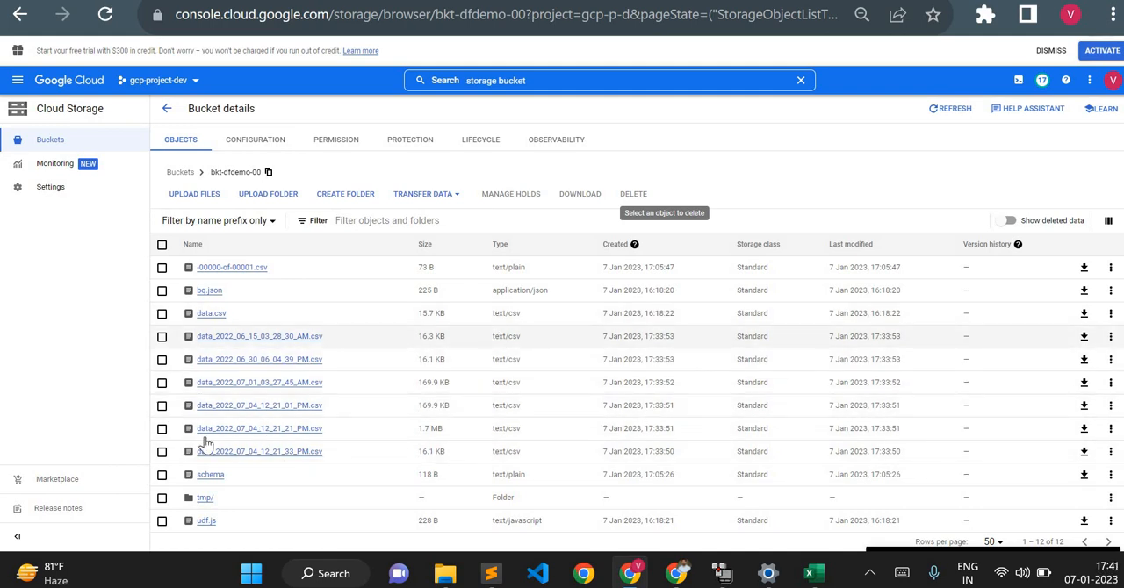
mouse_move(295, 437)
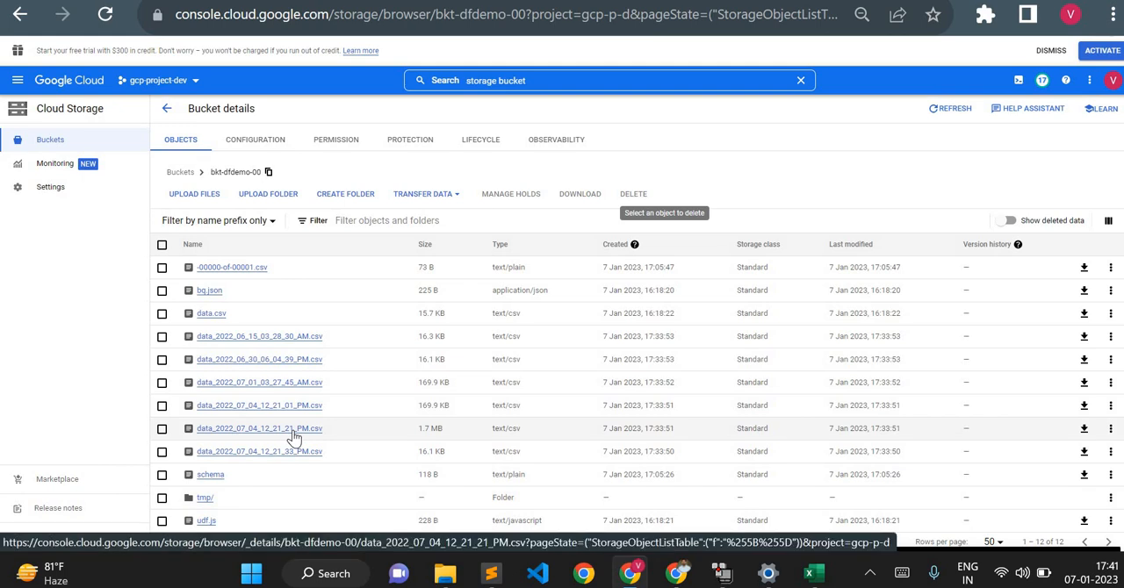
mouse_move(416, 141)
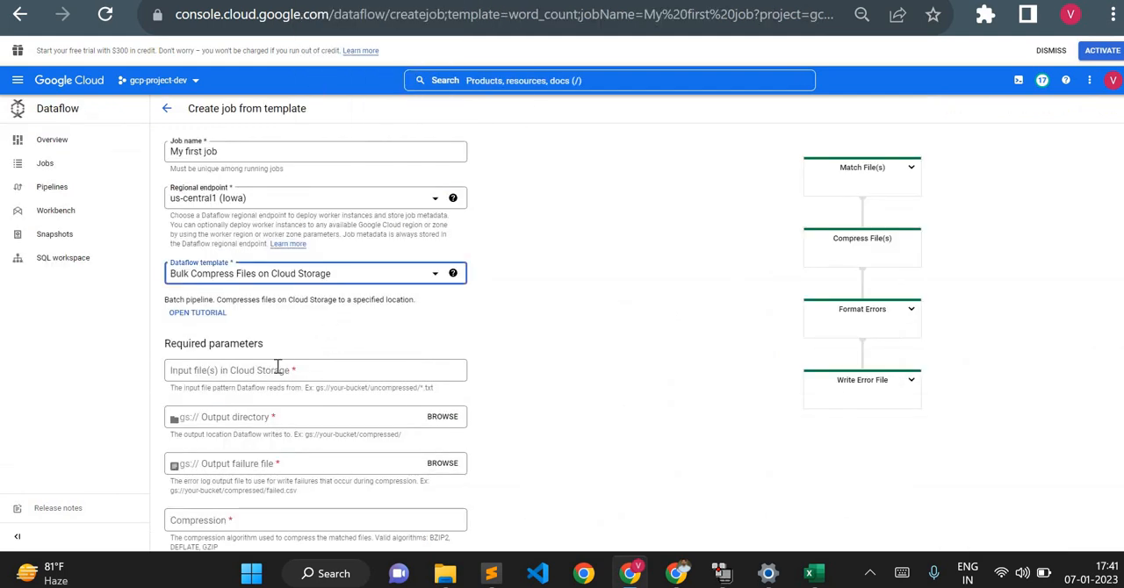
- Set the input file pattern to gs://bkt-dfdemo-00/*.csv and begin browsing for the output bucket
click(316, 370)
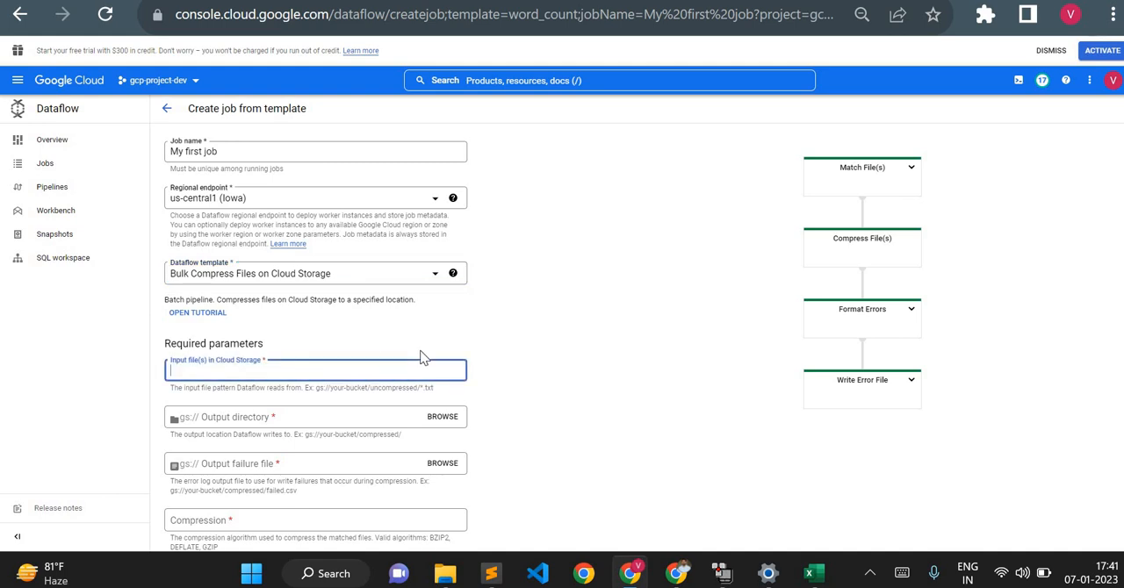
text(gs://bkt-dfdemo-00/)
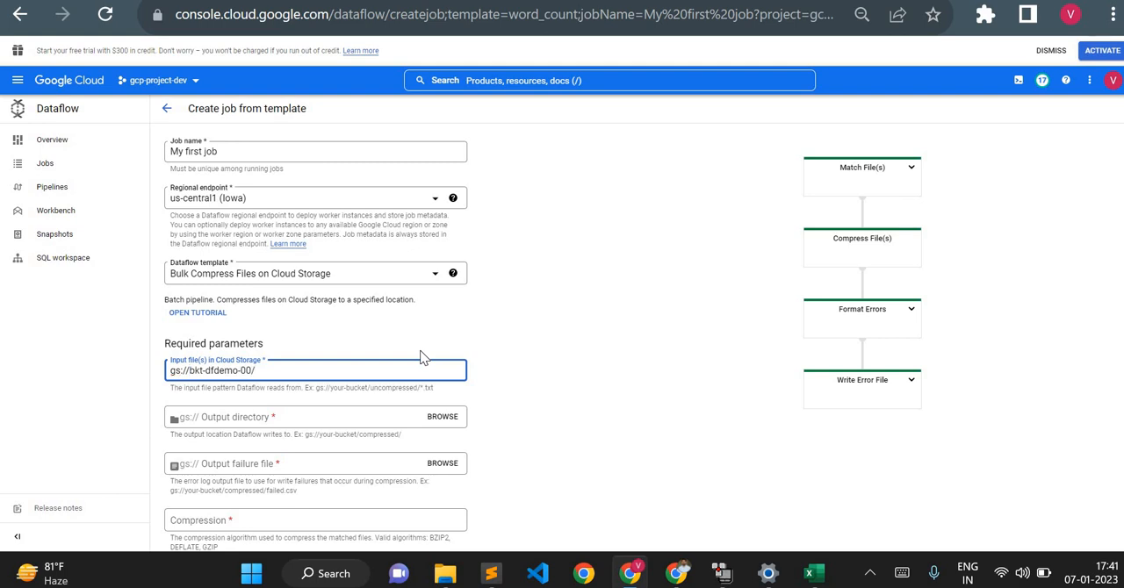
text(*.csv)
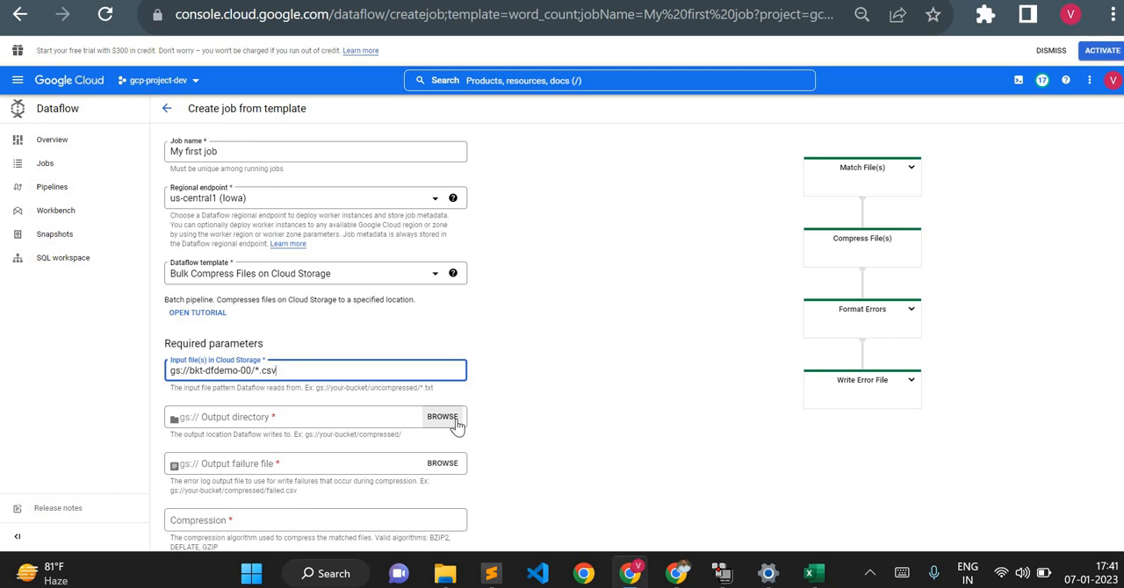
click(443, 418)
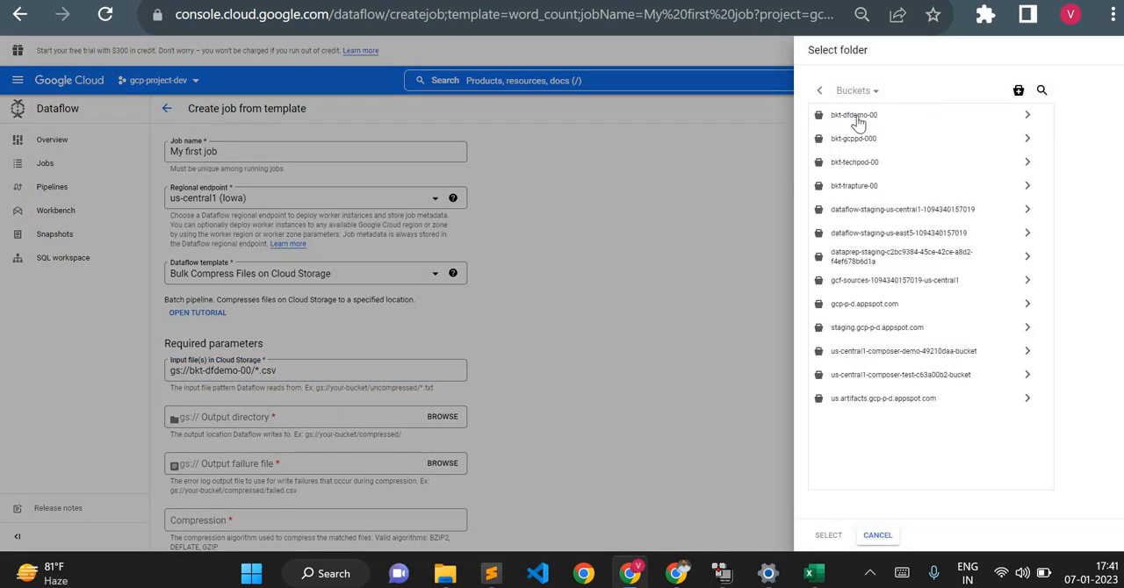
- Select bucket bkt-dfdemo-00 as output directory and append the zipped/ folder to its path
click(850, 115)
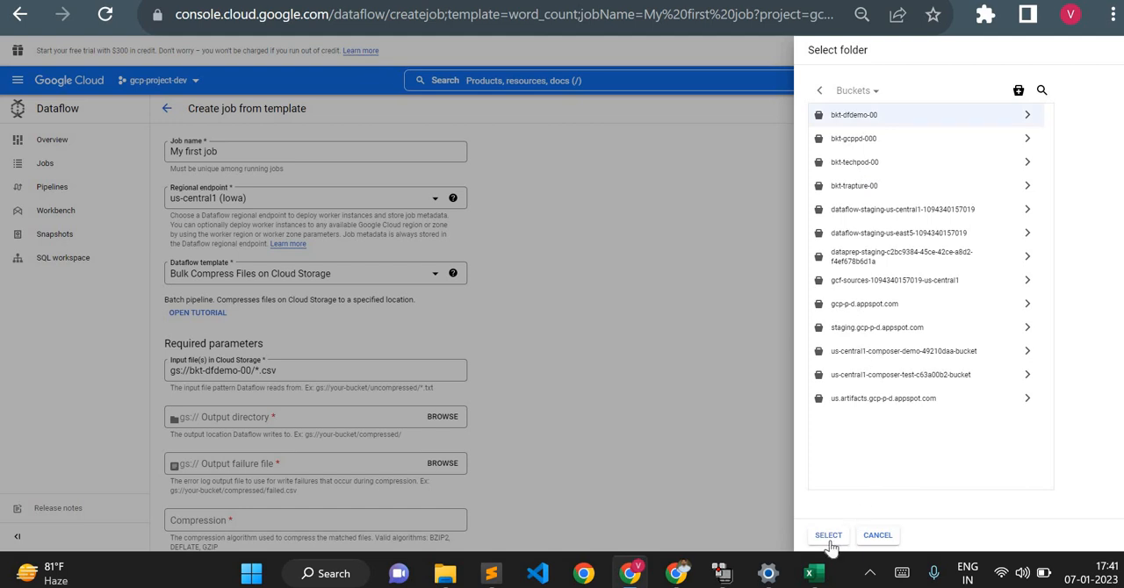
click(829, 534)
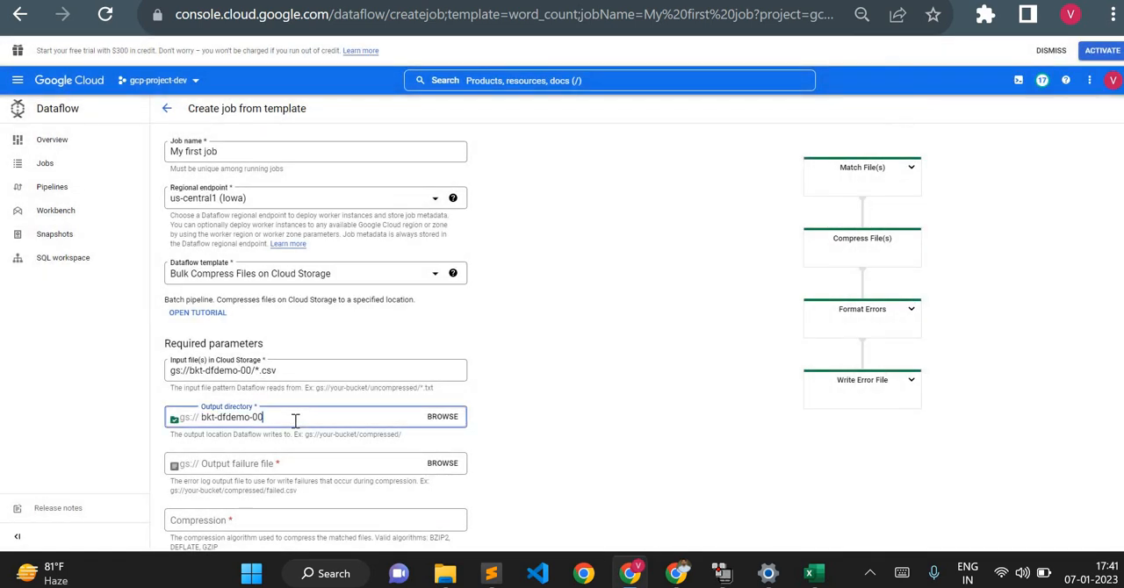
text(/zipp)
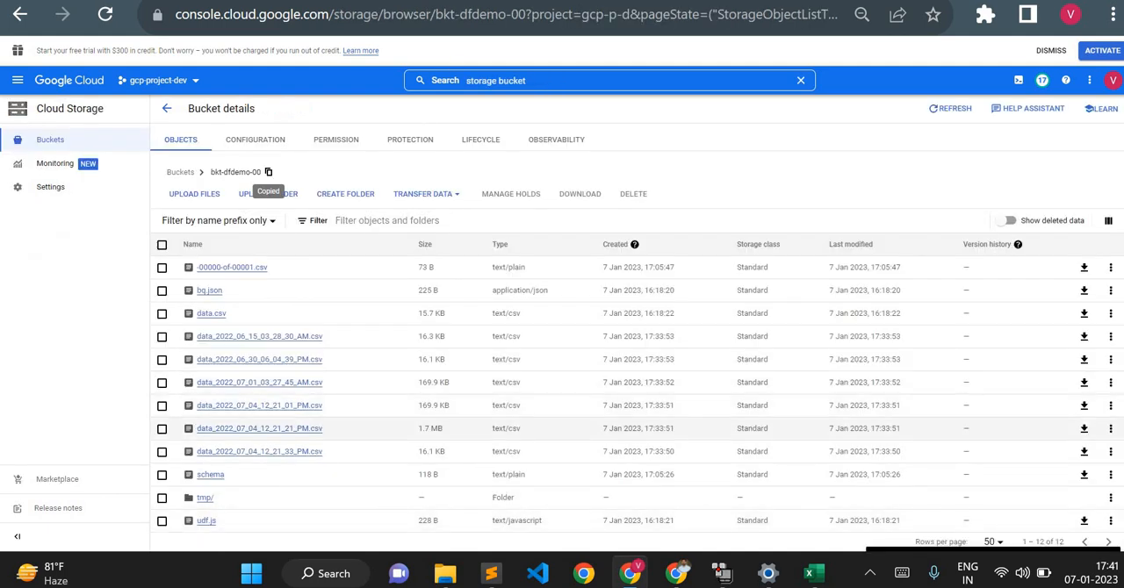
mouse_move(692, 229)
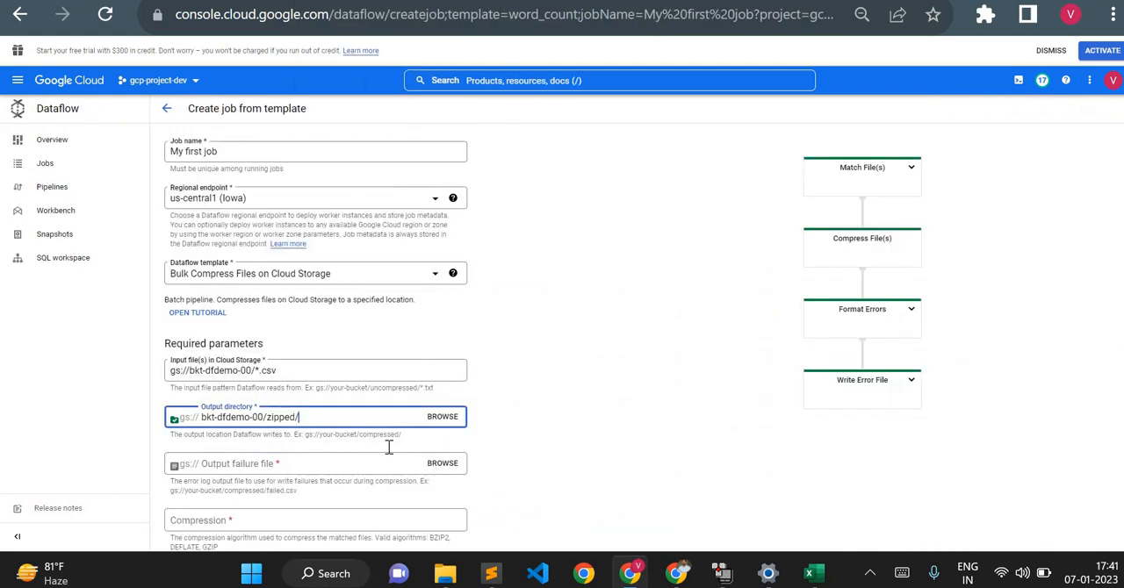
mouse_move(601, 478)
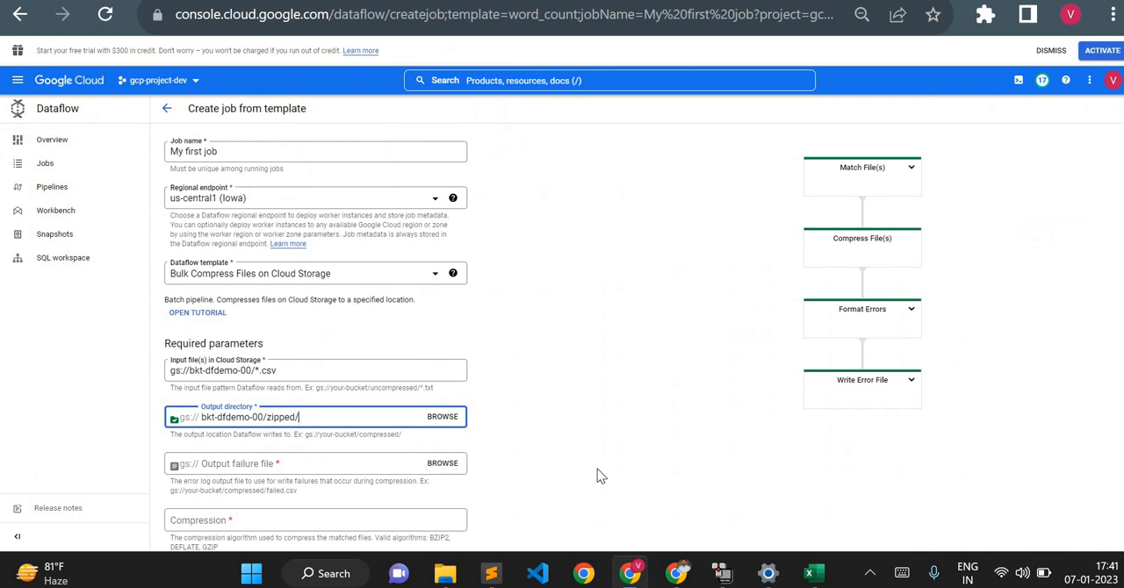
- Set the failure output file to bkt-dfdemo-00/failed and the compression algorithm to GZIP
scroll(down, 3)
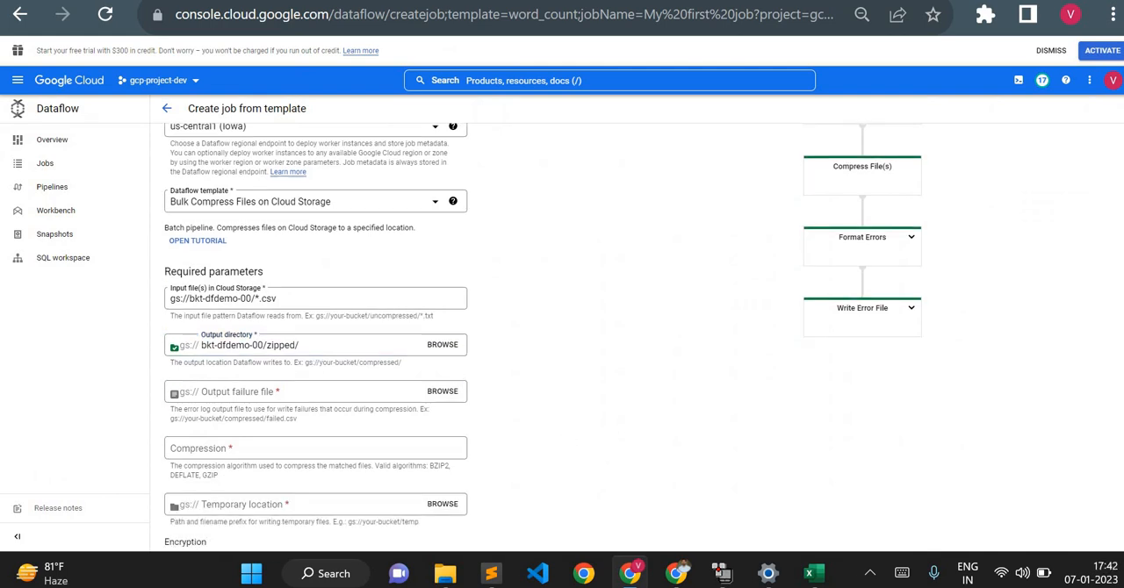
scroll(down, 3)
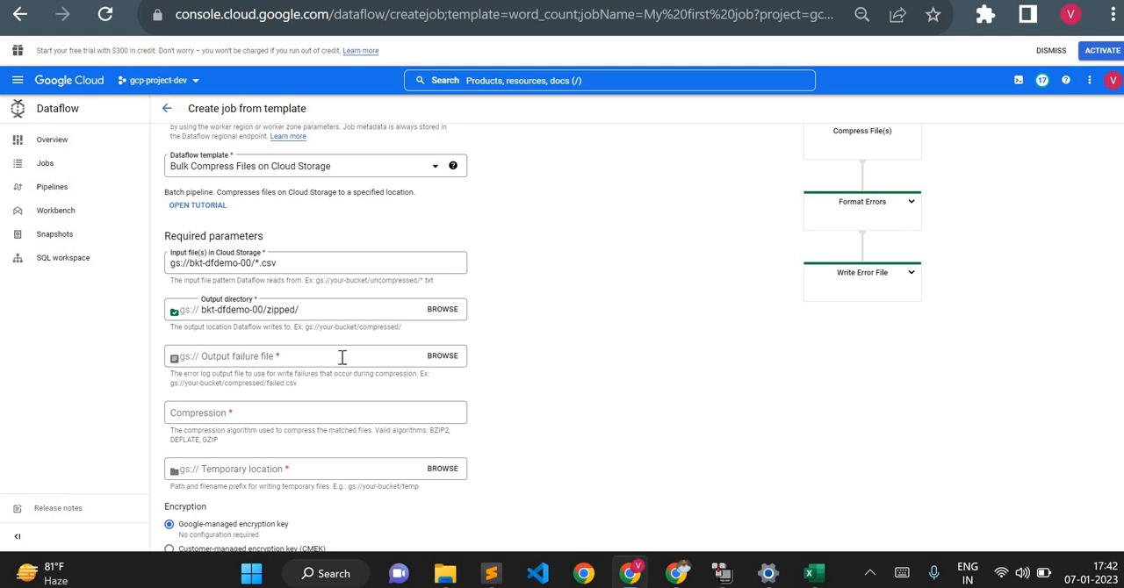
click(340, 356)
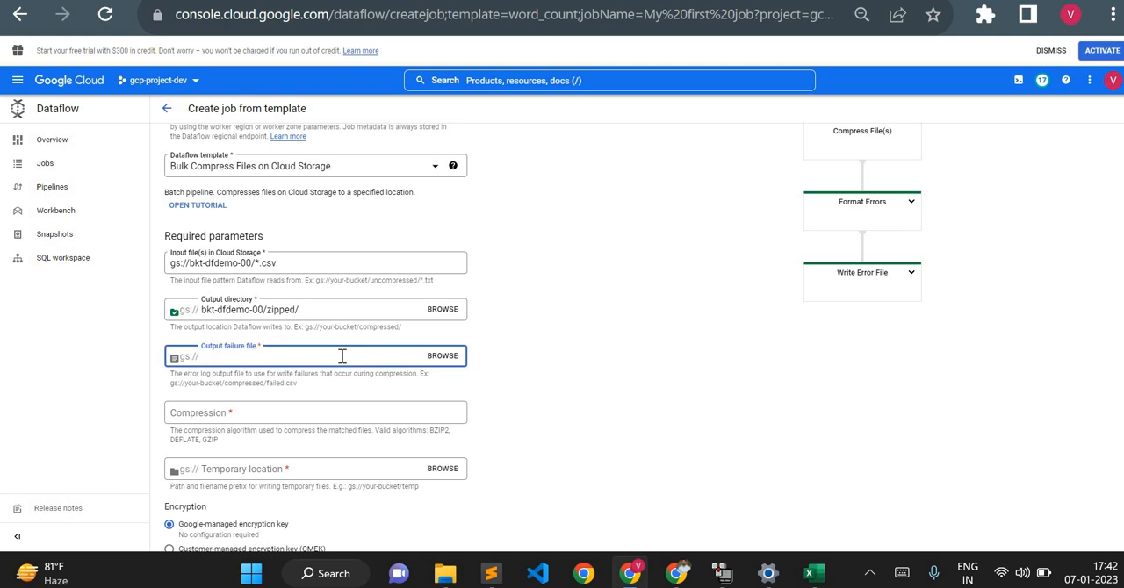
text(bkt-dfdemo-00/failed/)
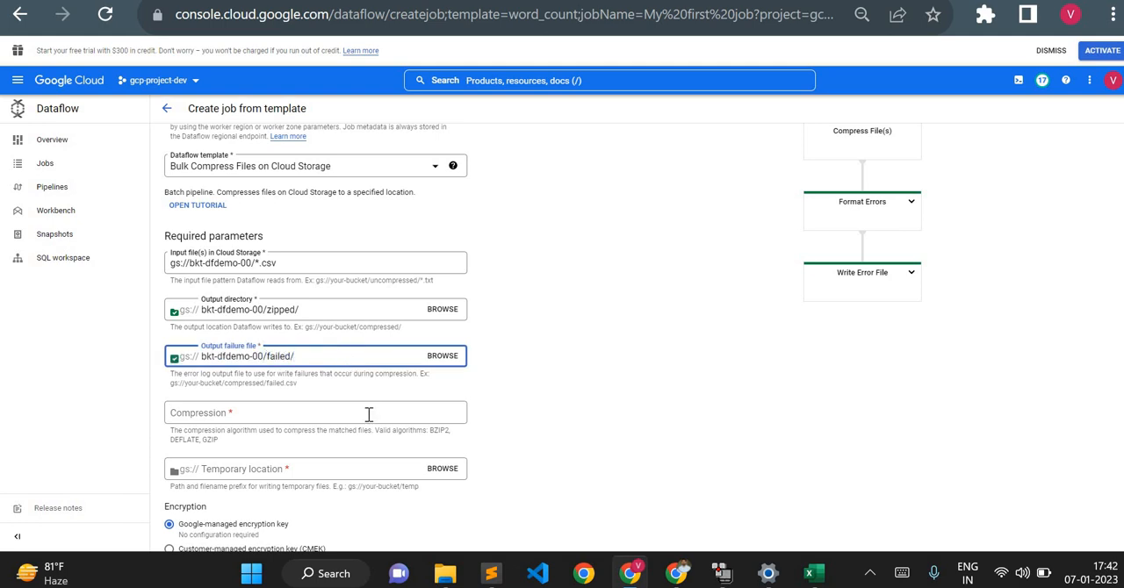
click(316, 413)
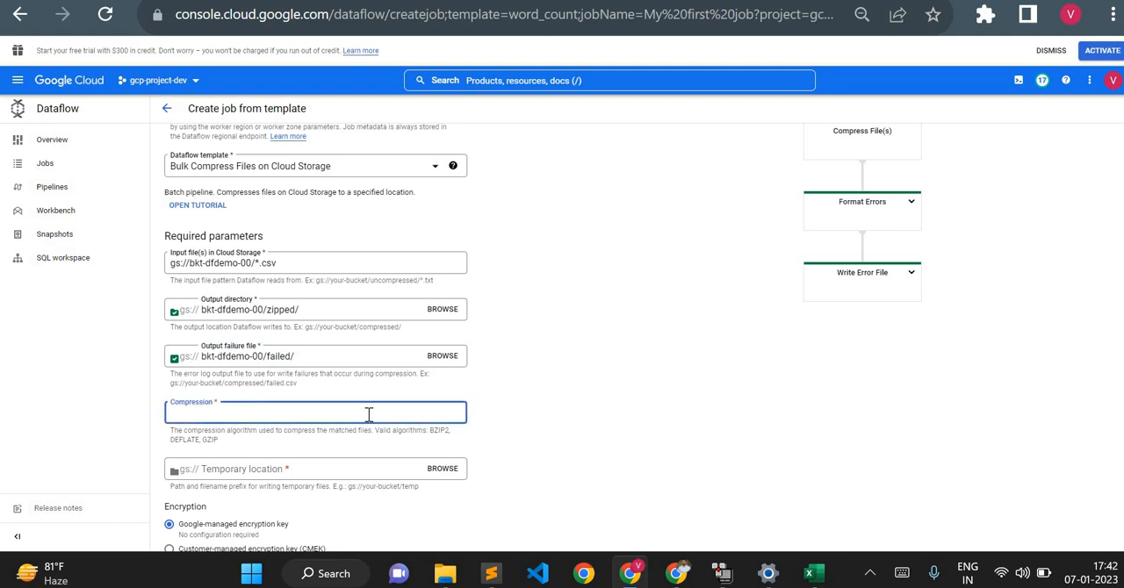
text(GZIP)
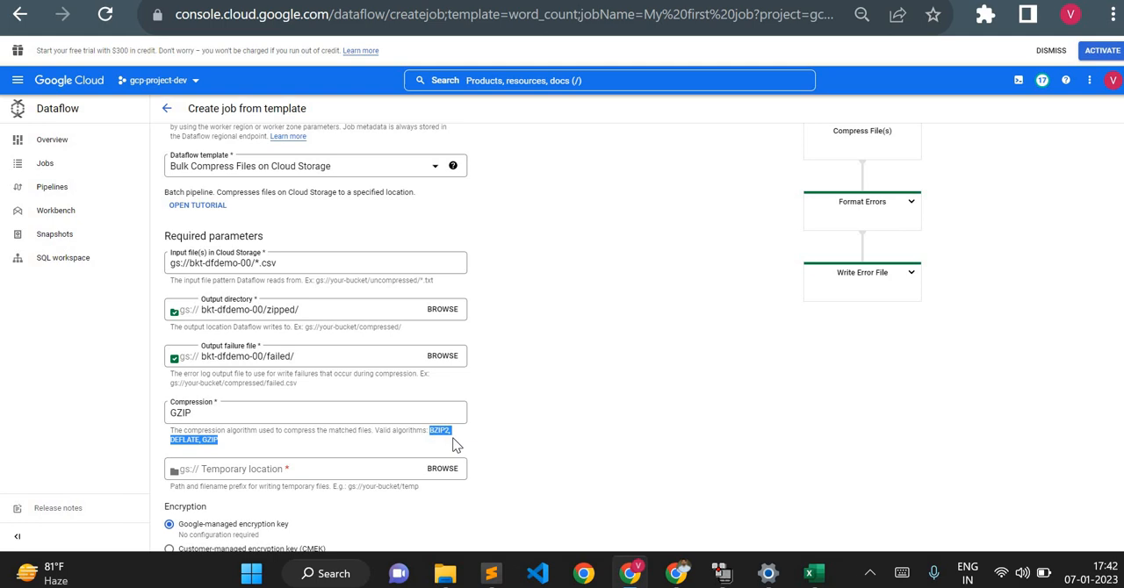
mouse_move(529, 443)
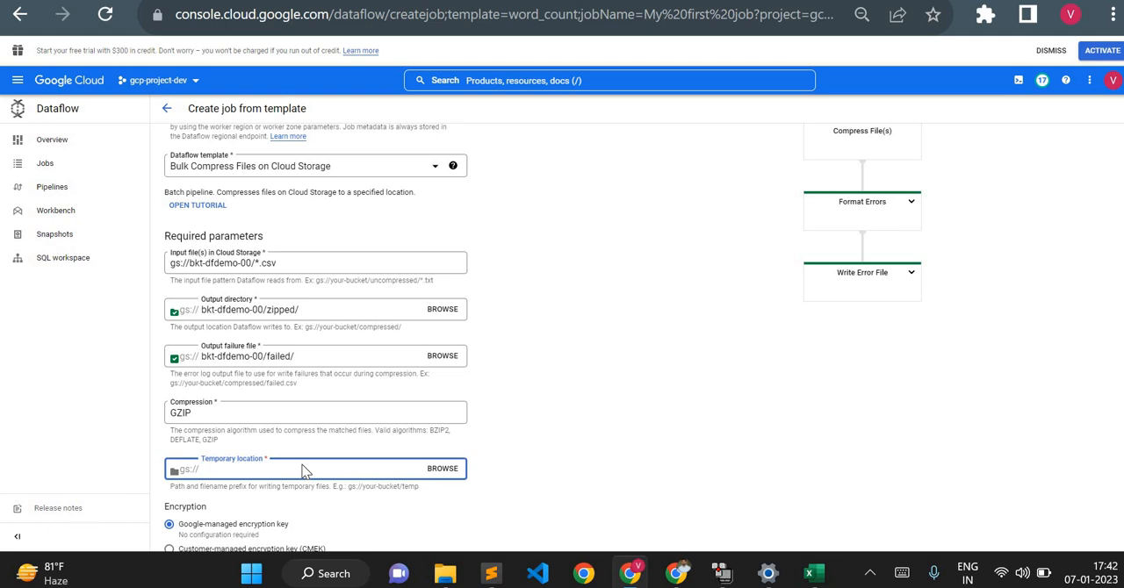
- Enter the bkt-dfdemo-00 temporary location and launch the bulk compression job
text(bkt-dfdemo-00)
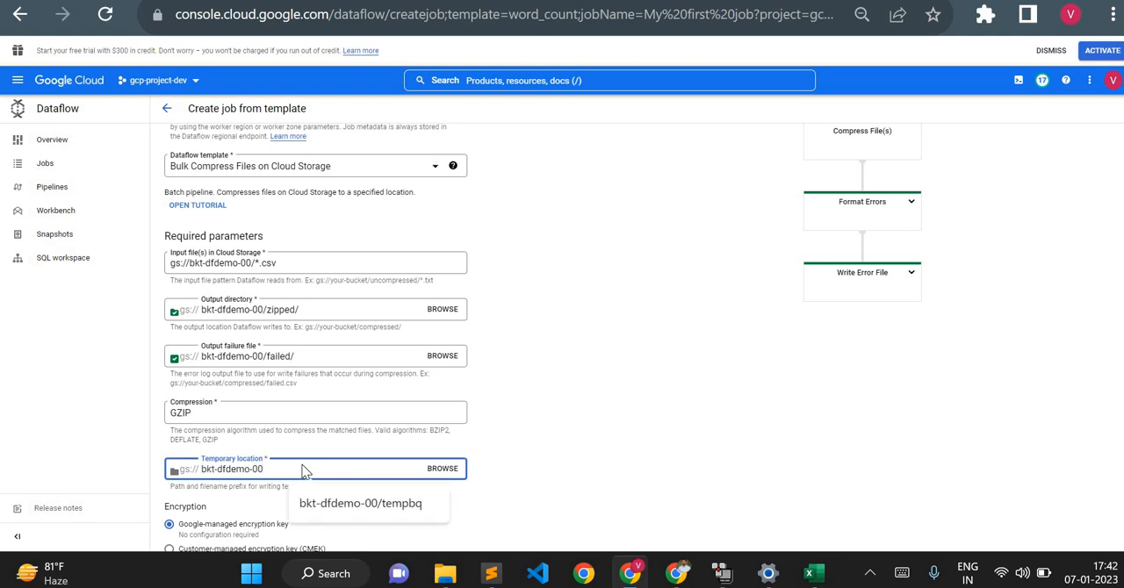
text(/f)
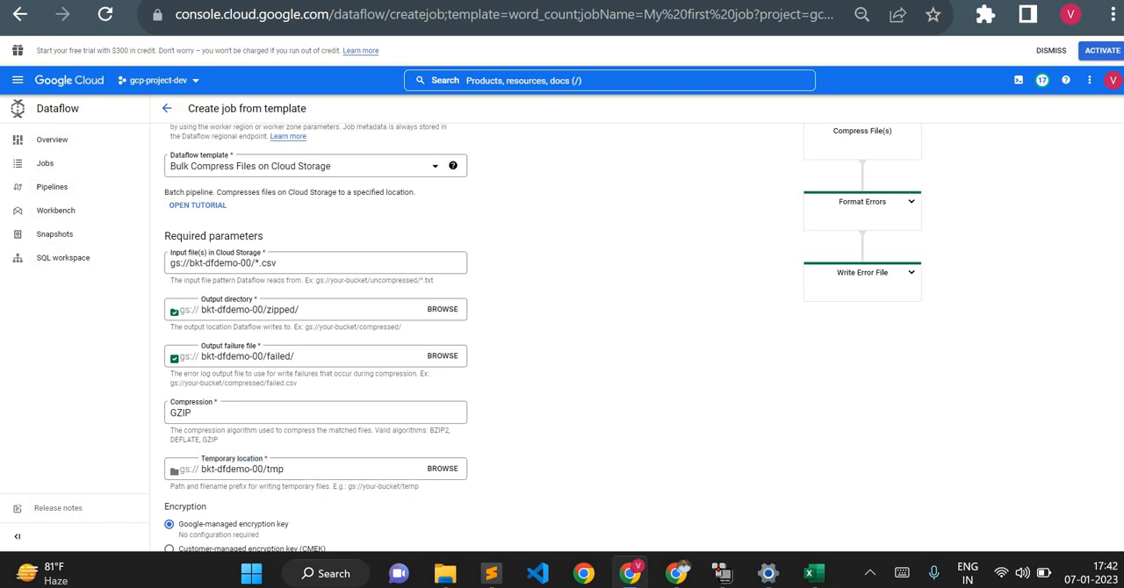
scroll(up, 3)
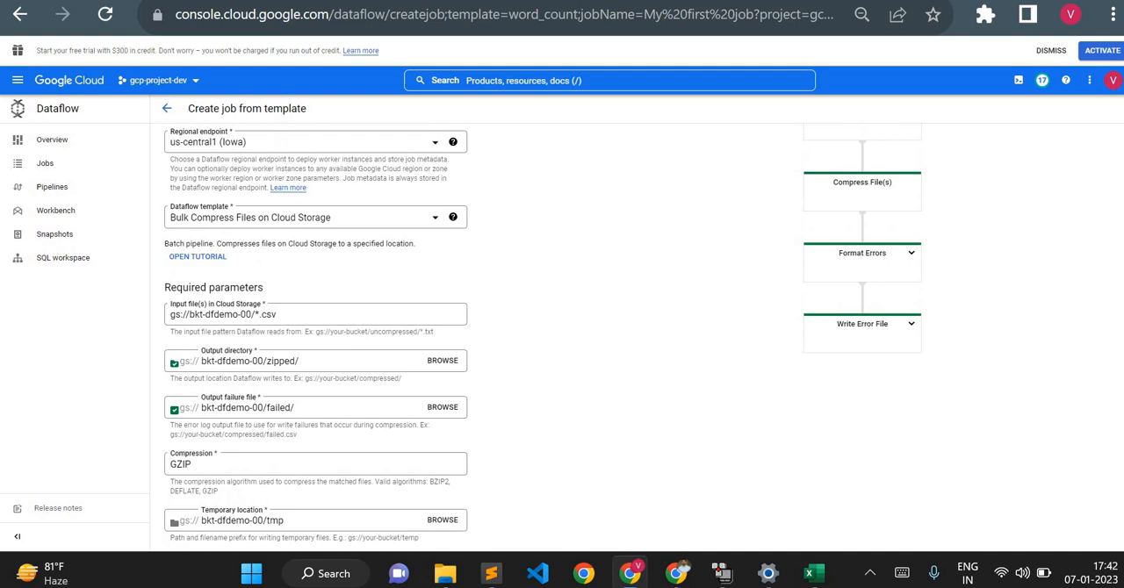
scroll(down, 3)
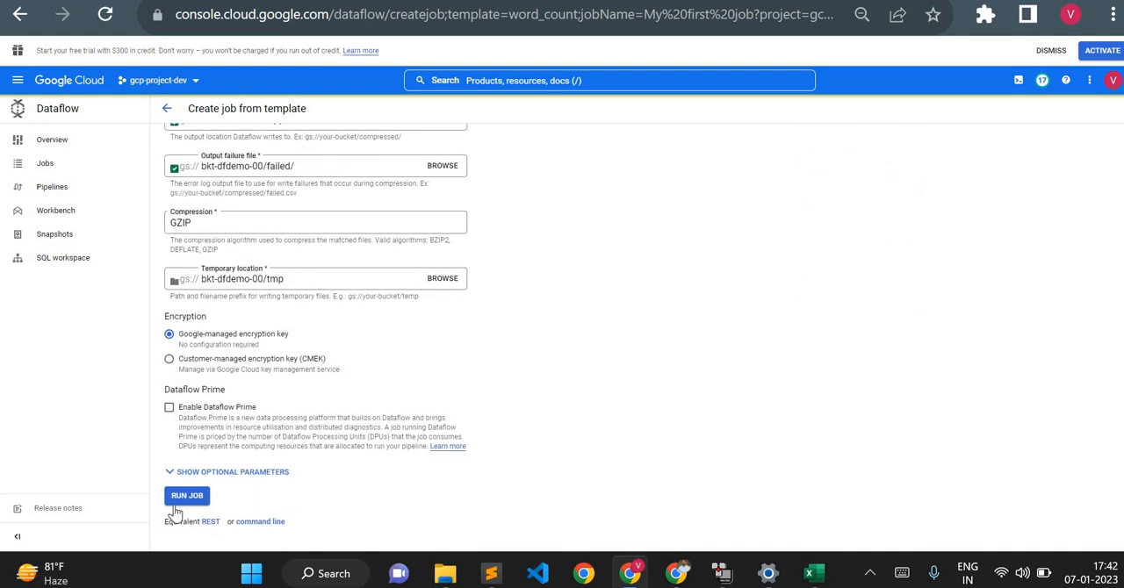
click(189, 495)
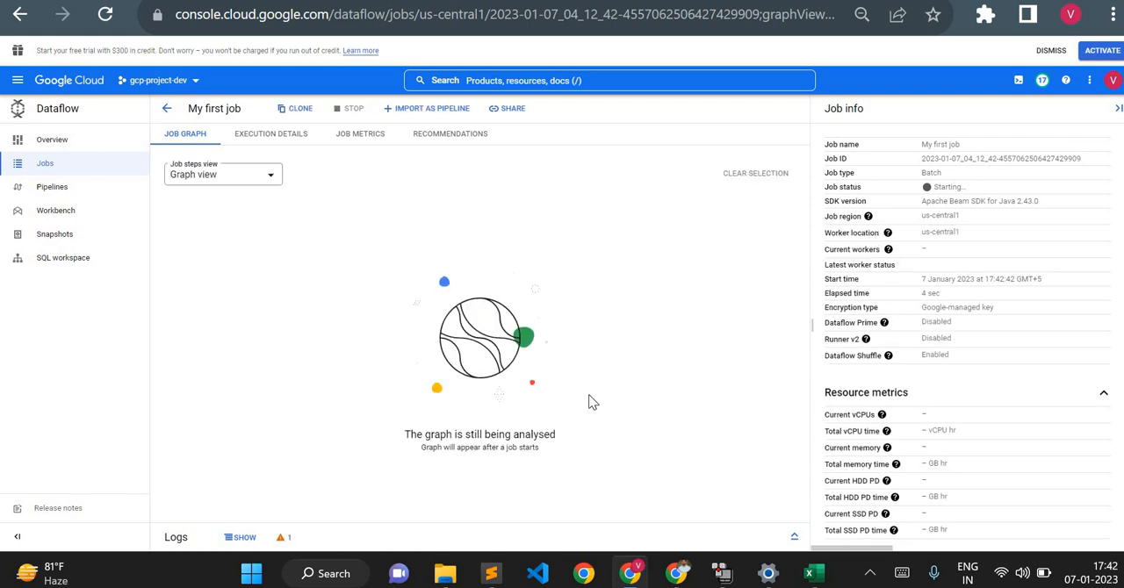
mouse_move(951, 186)
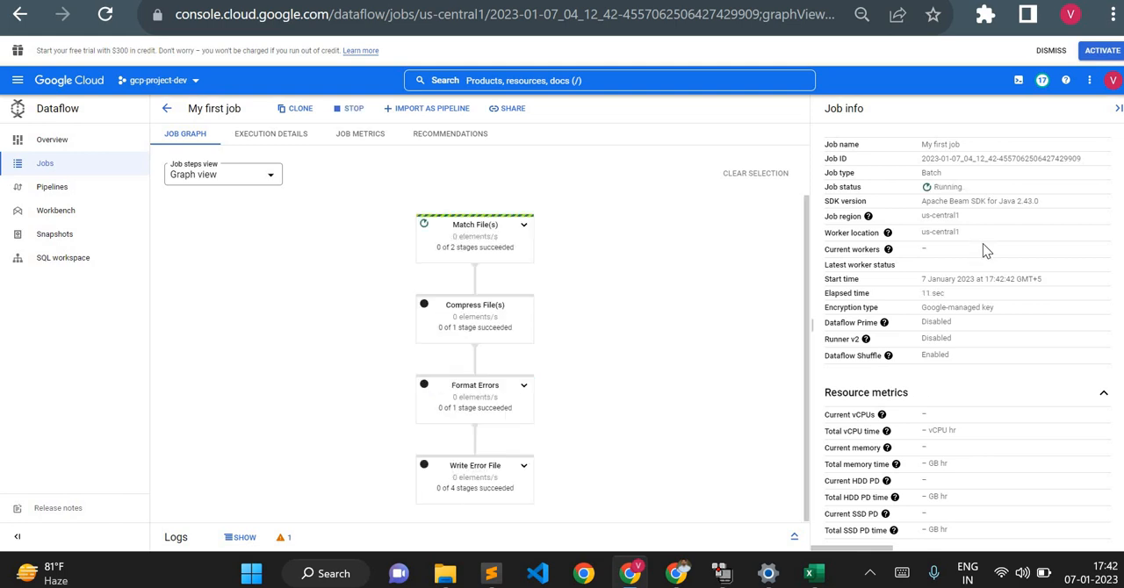
mouse_move(861, 249)
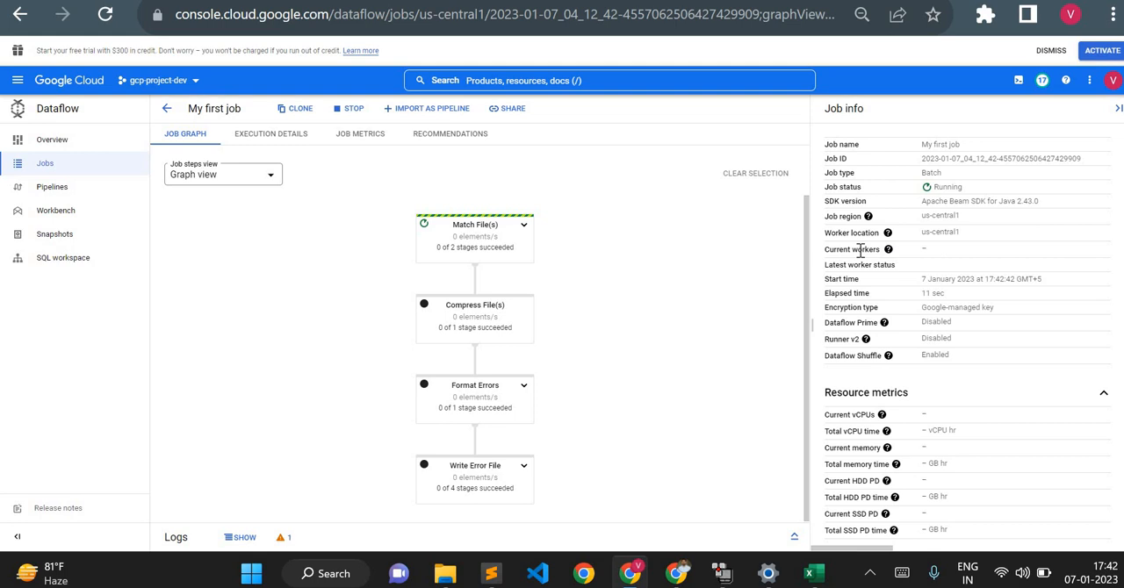
mouse_move(956, 244)
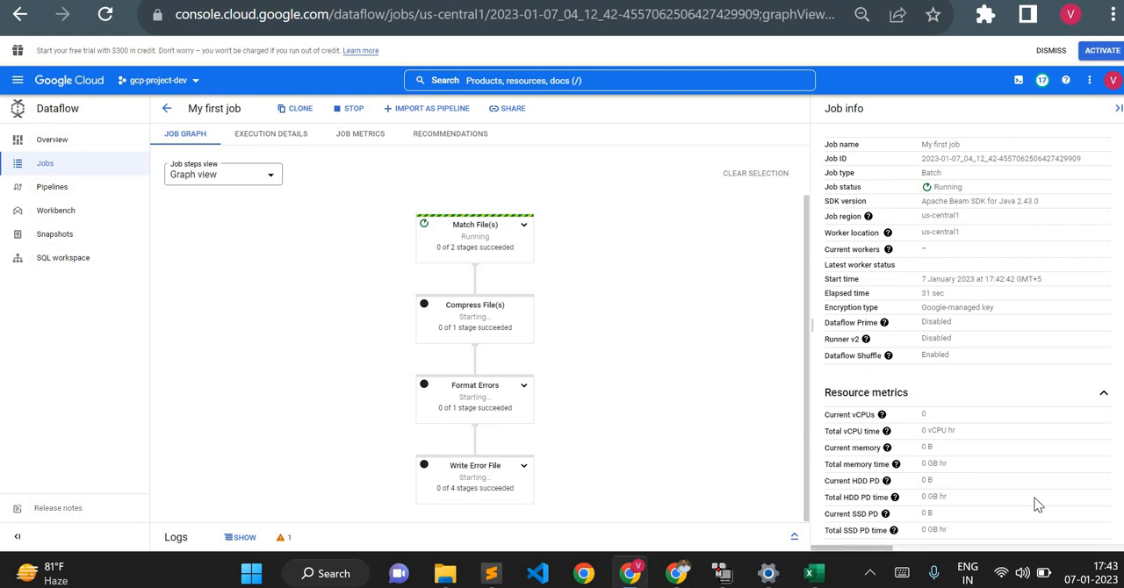
mouse_move(999, 335)
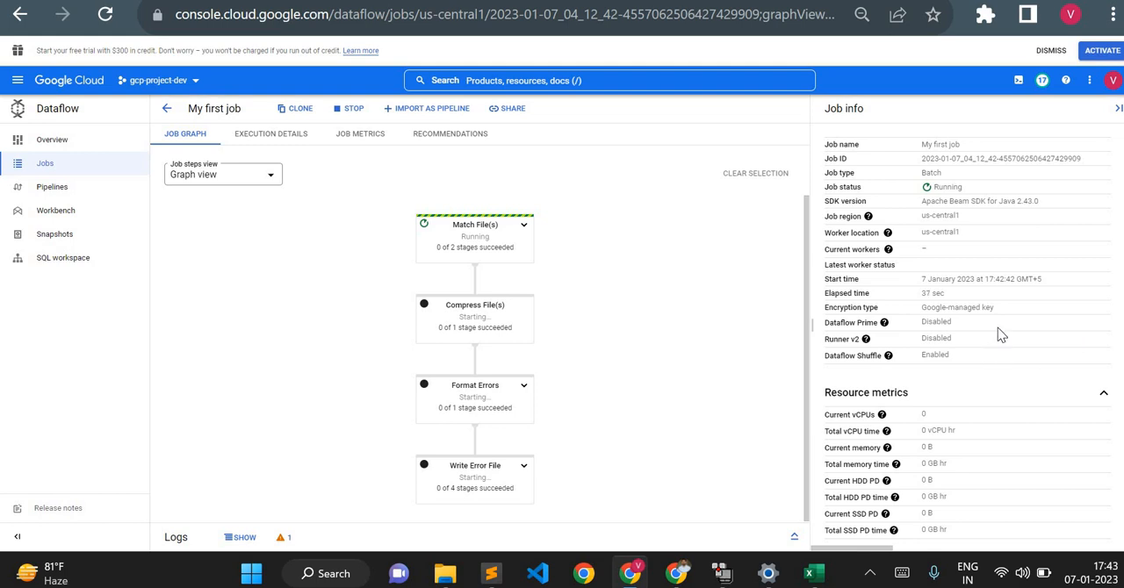
mouse_move(1035, 355)
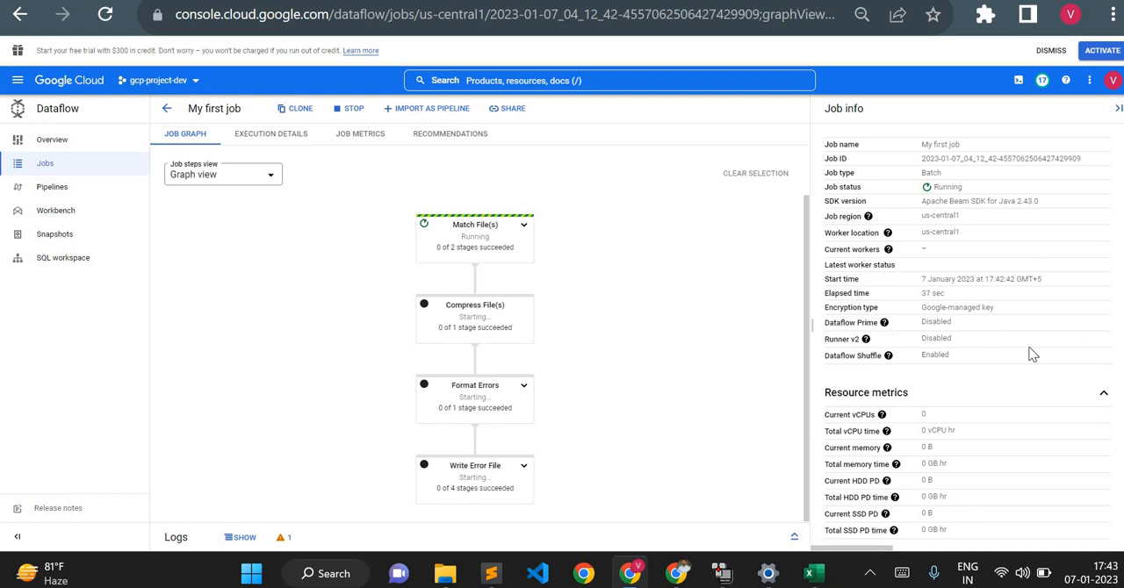
mouse_move(1061, 353)
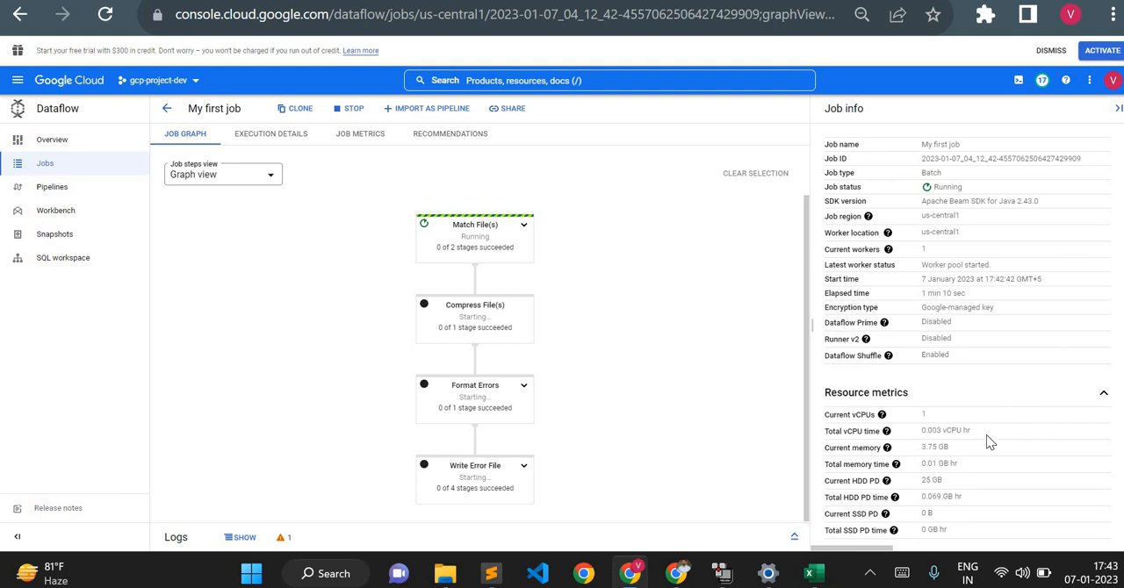
mouse_move(1022, 456)
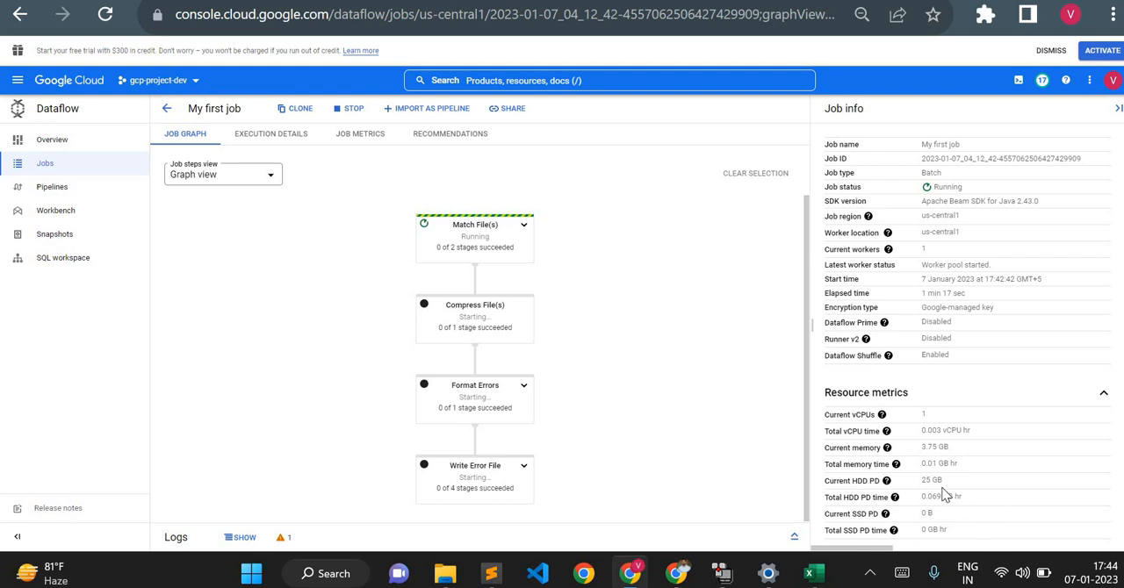
mouse_move(997, 534)
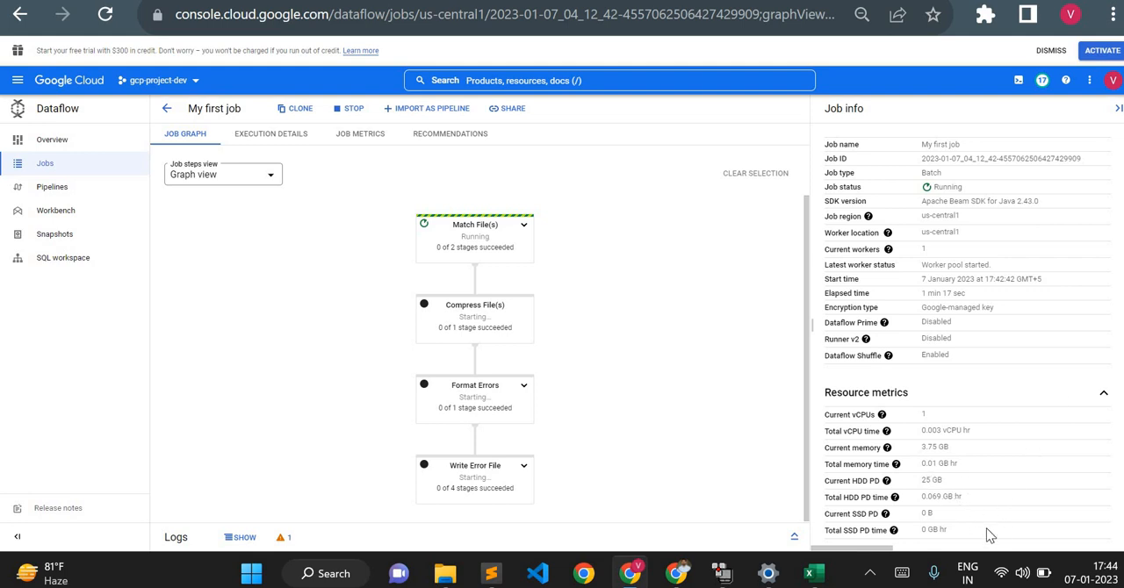
mouse_move(991, 456)
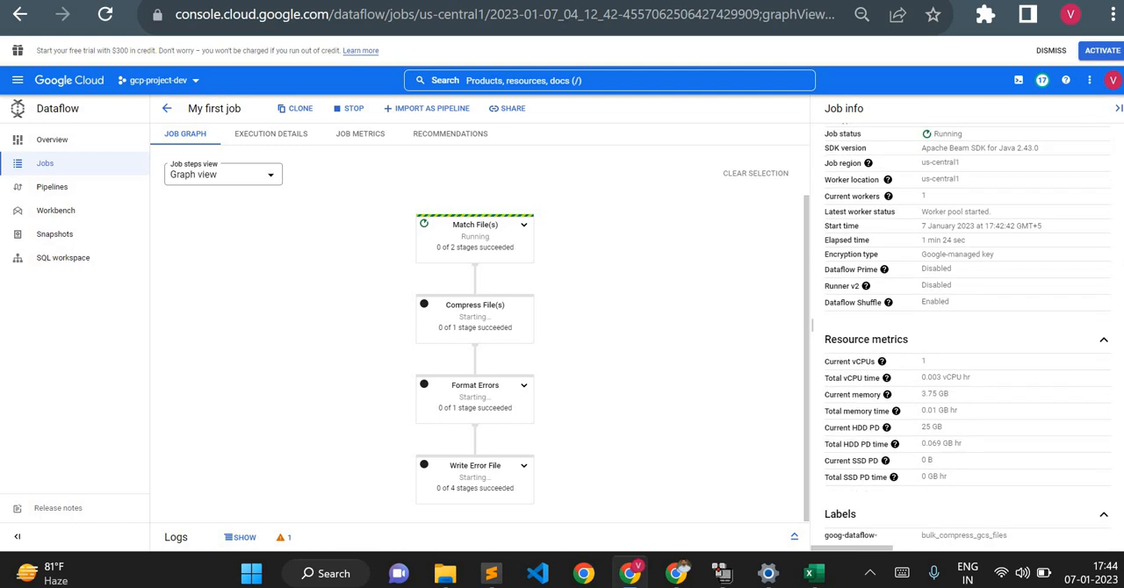
- Review the Job info panel's pipeline options confirming BulkCompressor and GZIP while the job runs
scroll(down, 3)
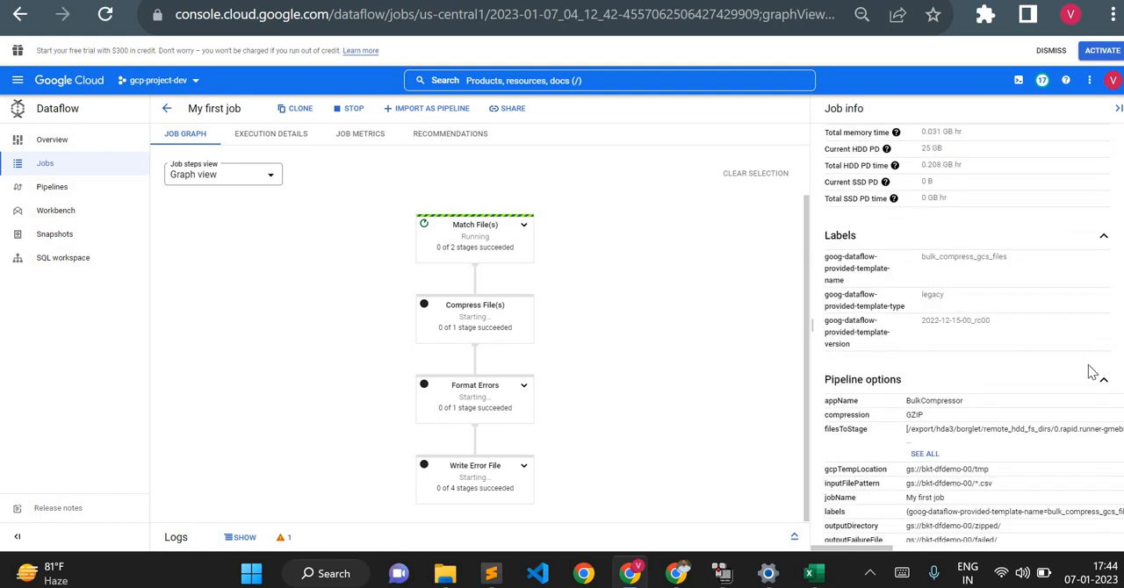
scroll(down, 3)
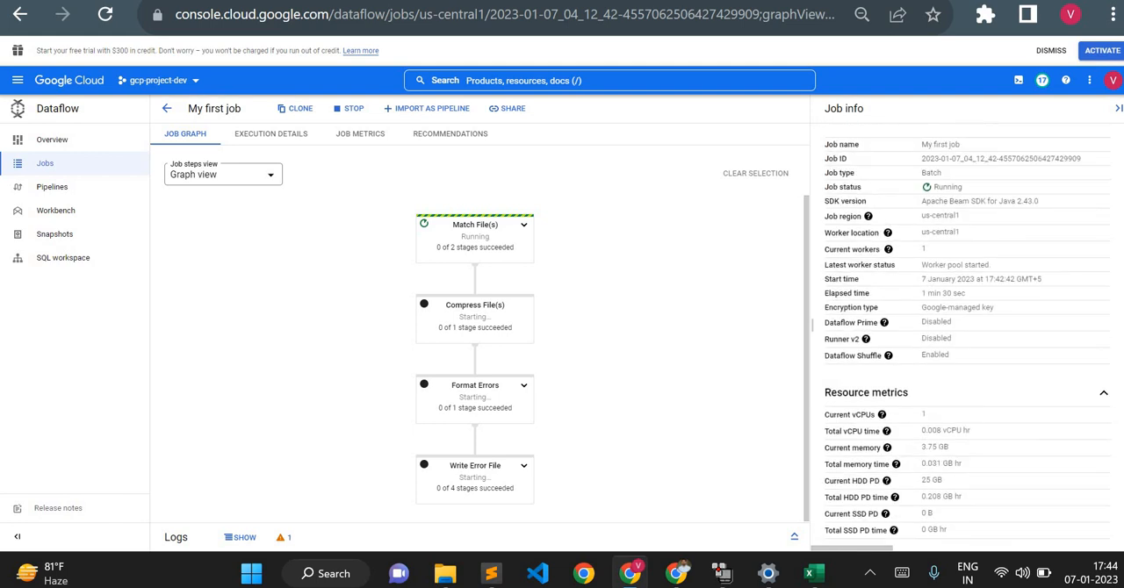
mouse_move(903, 253)
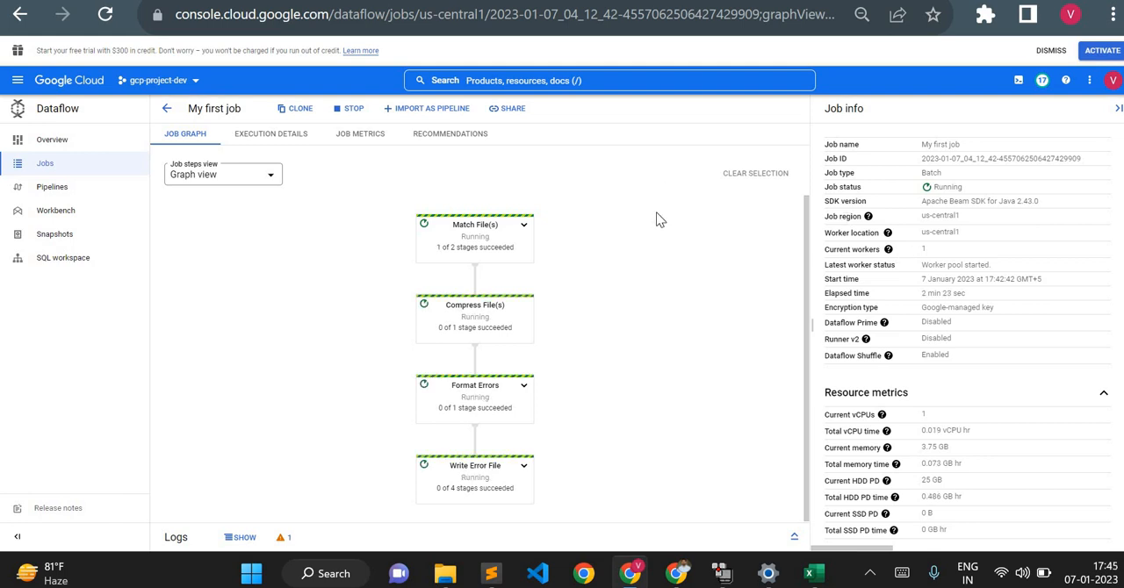
mouse_move(998, 351)
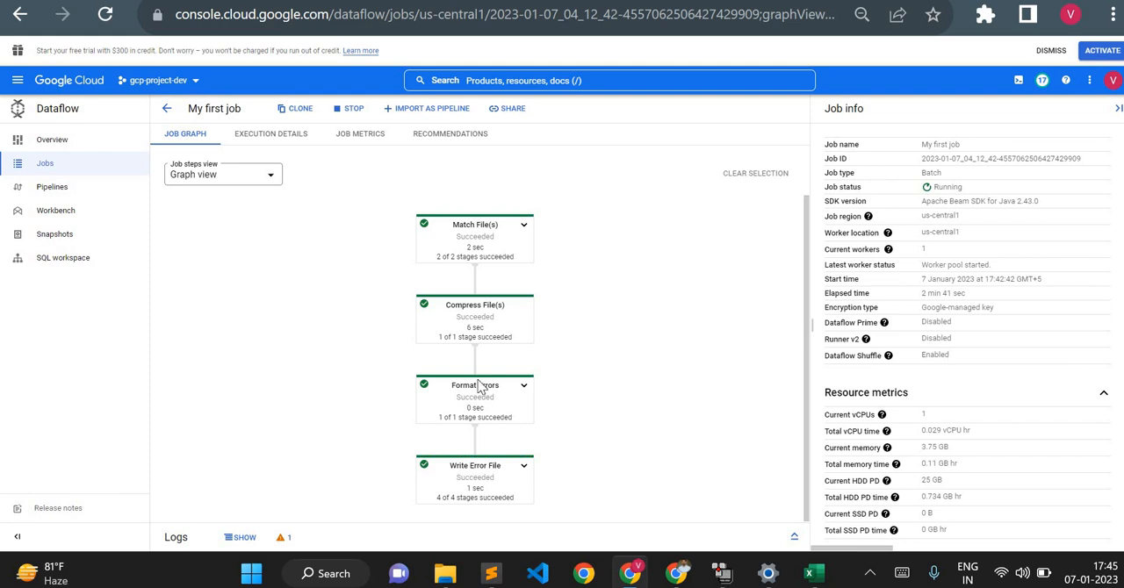
mouse_move(478, 386)
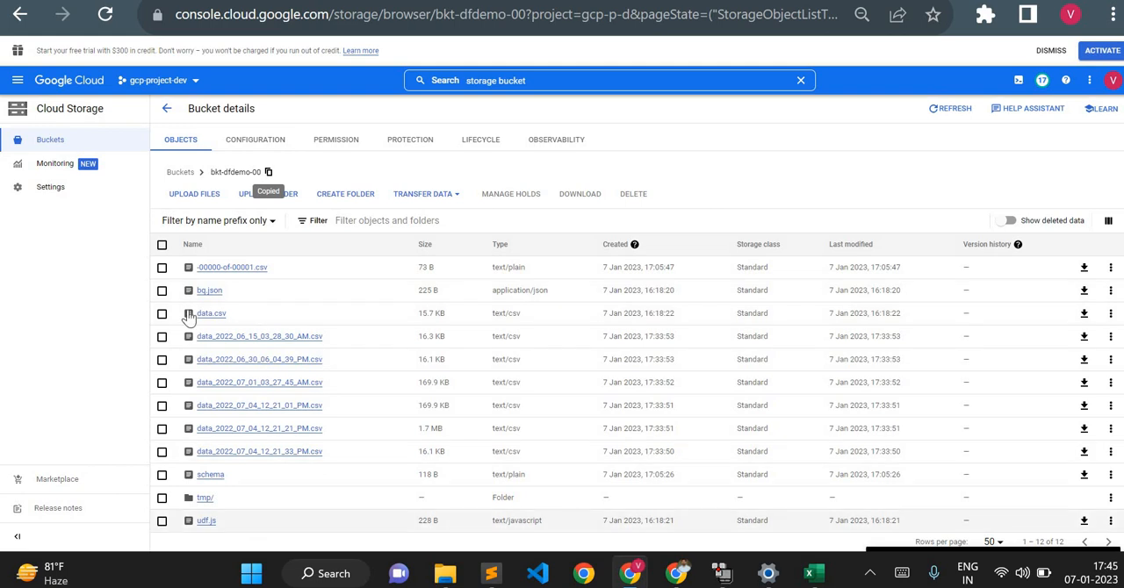
mouse_move(1059, 305)
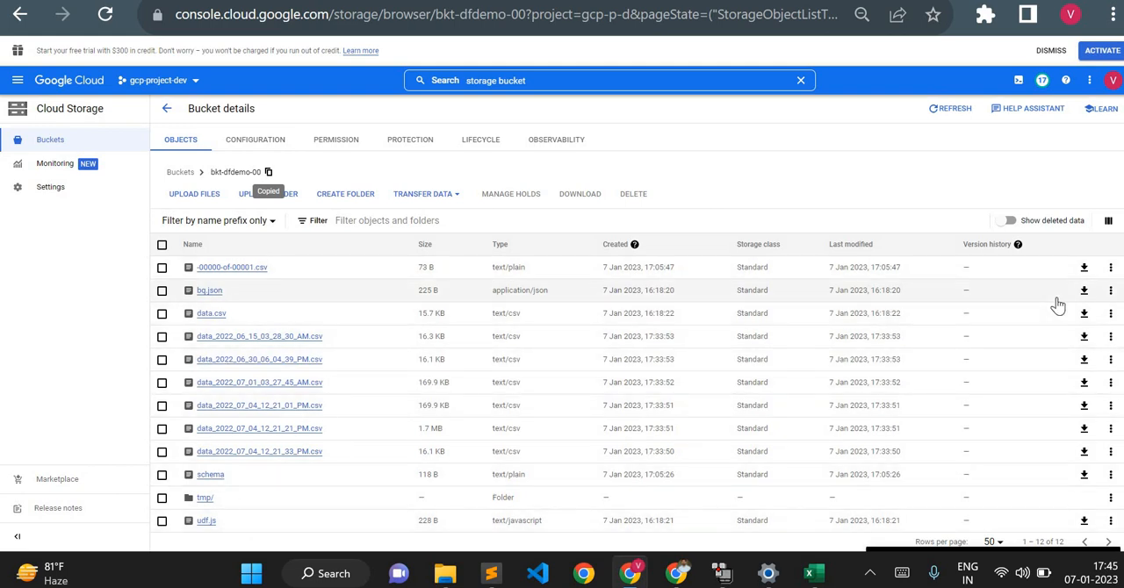
mouse_move(692, 200)
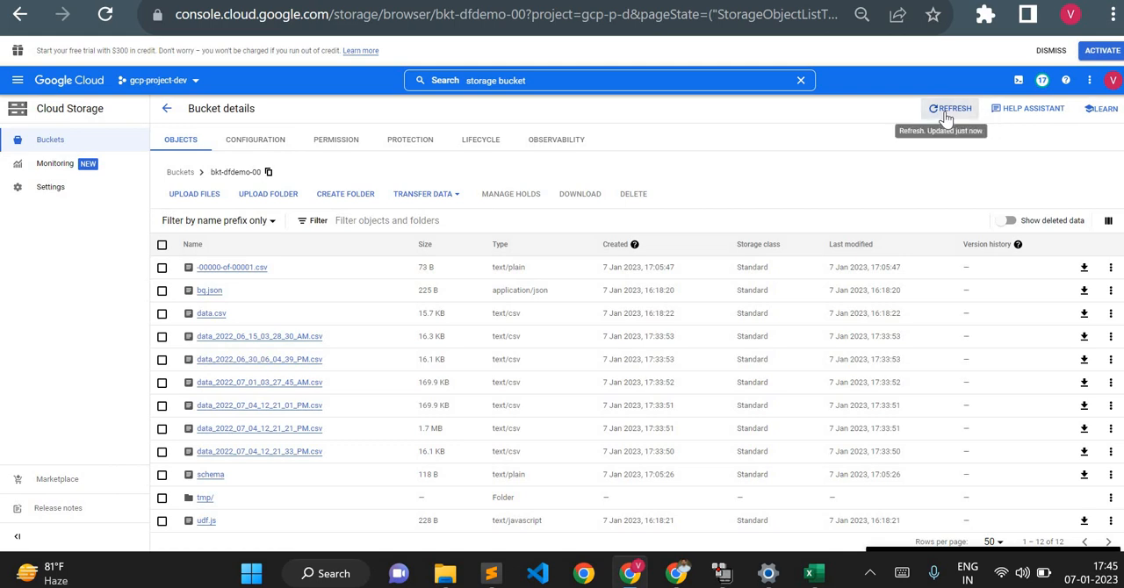
- Refresh bucket bkt-dfdemo-00 and open the new zipped/ folder of .csv.gz files
click(950, 109)
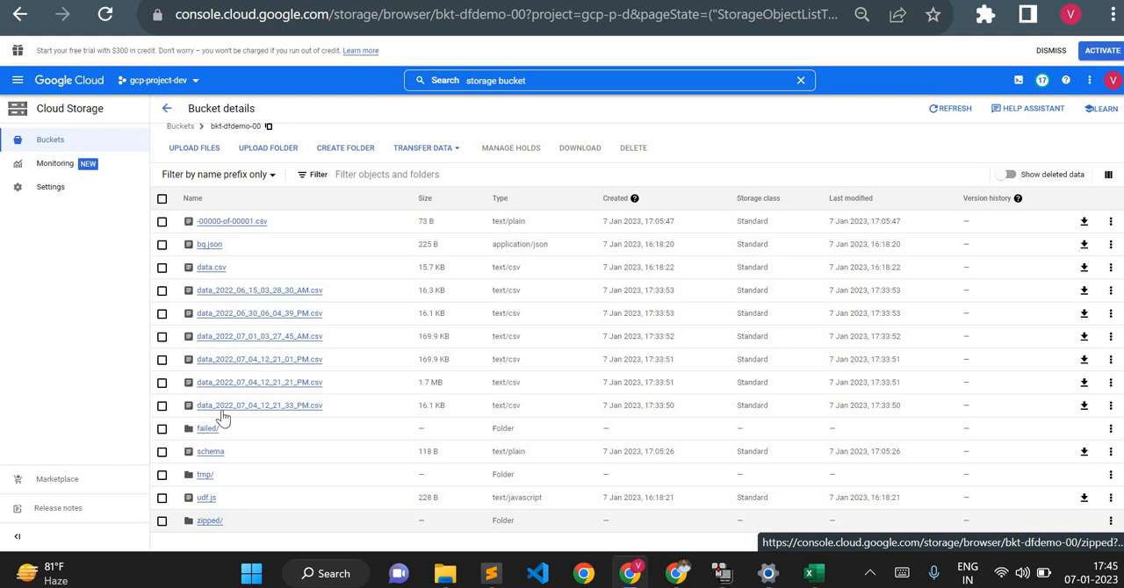
mouse_move(208, 525)
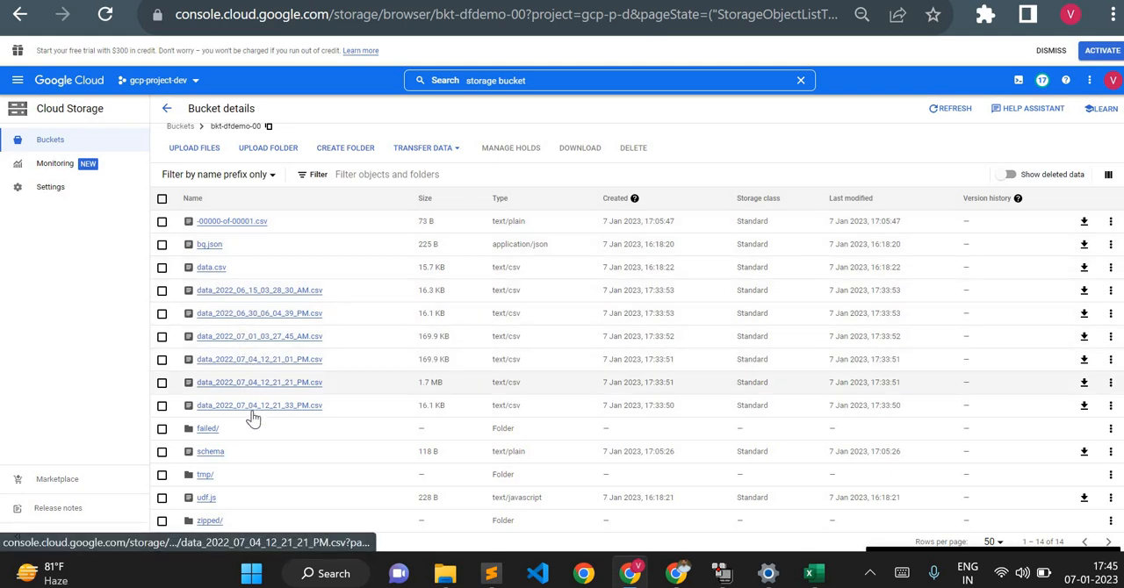
mouse_move(203, 534)
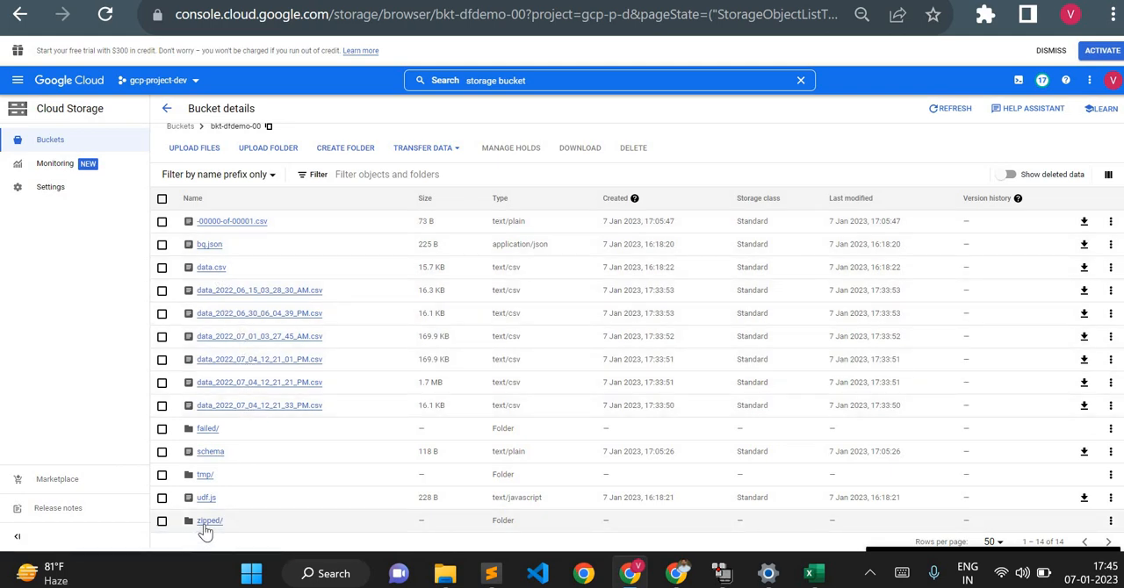
click(209, 520)
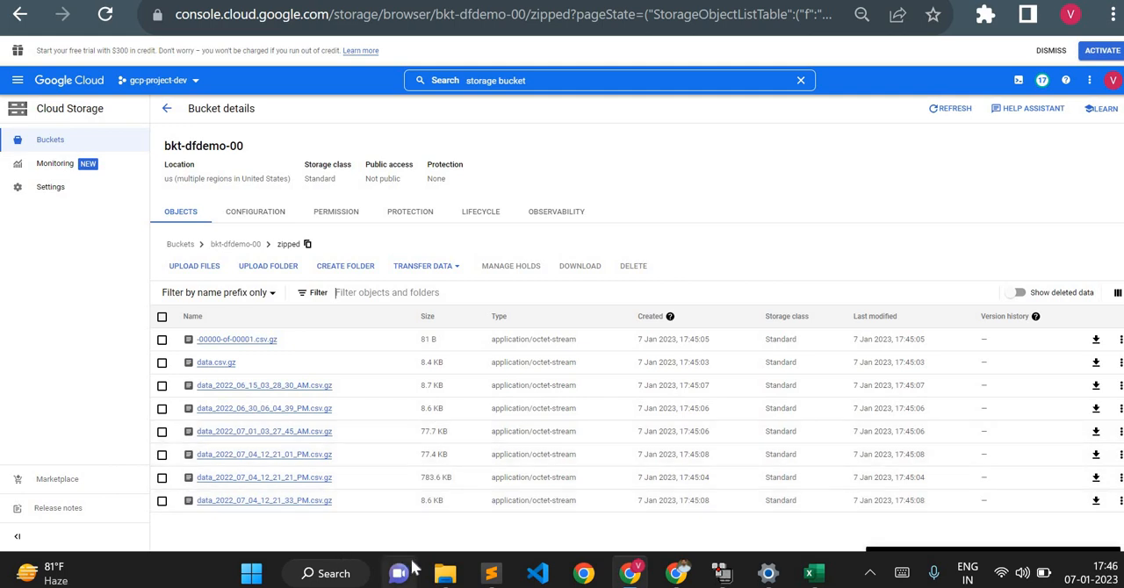
mouse_move(499, 540)
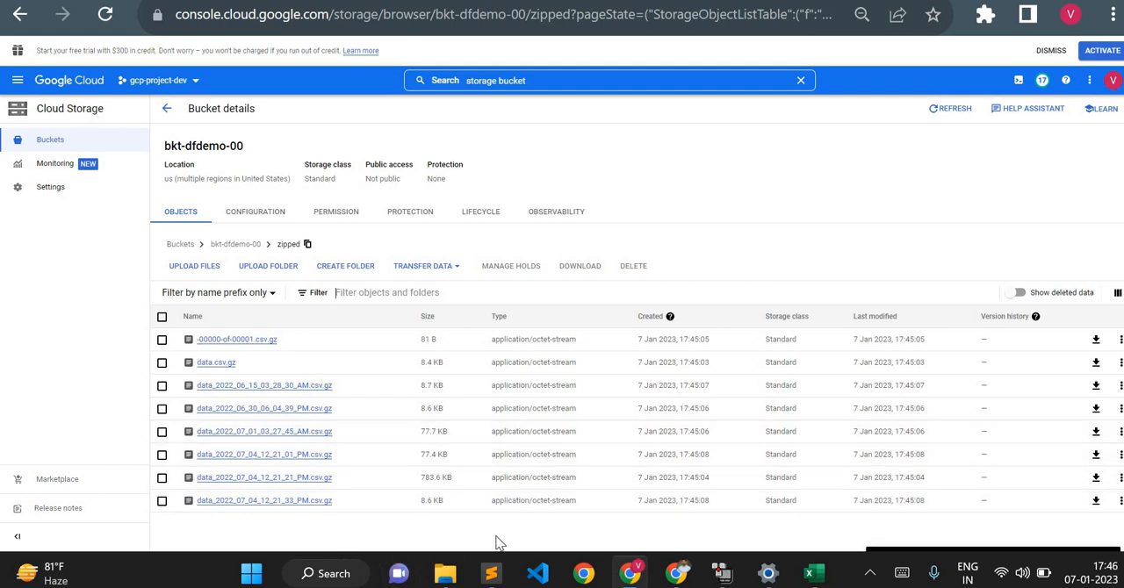
mouse_move(569, 265)
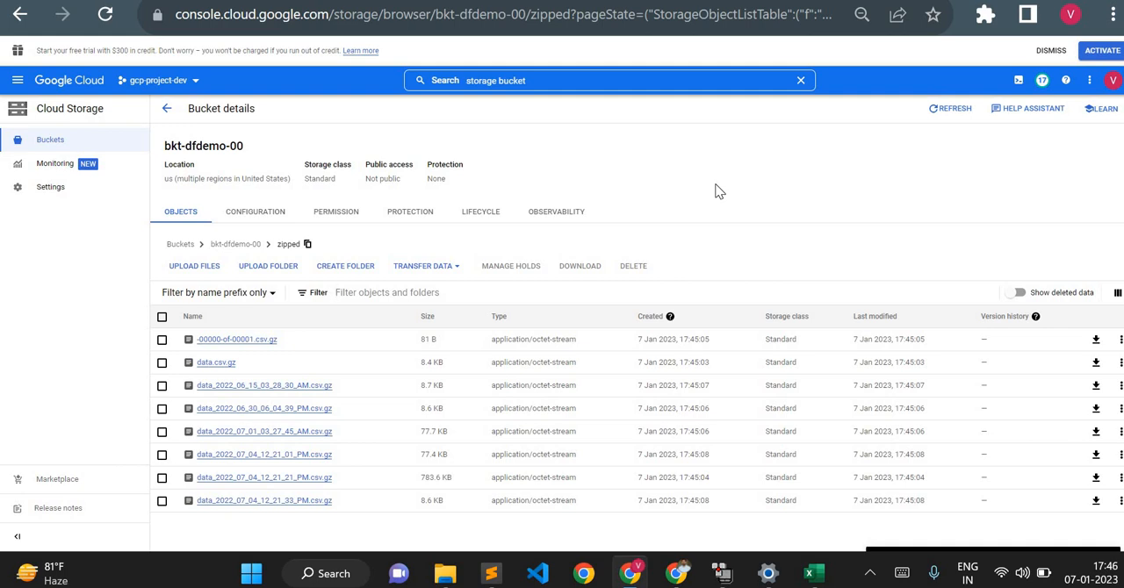
mouse_move(276, 253)
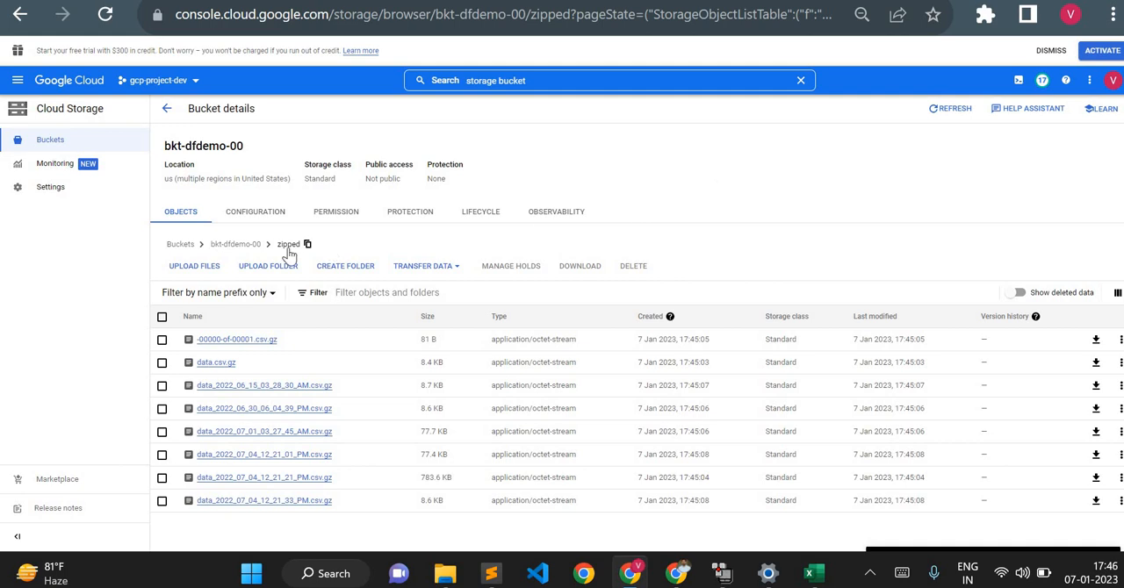